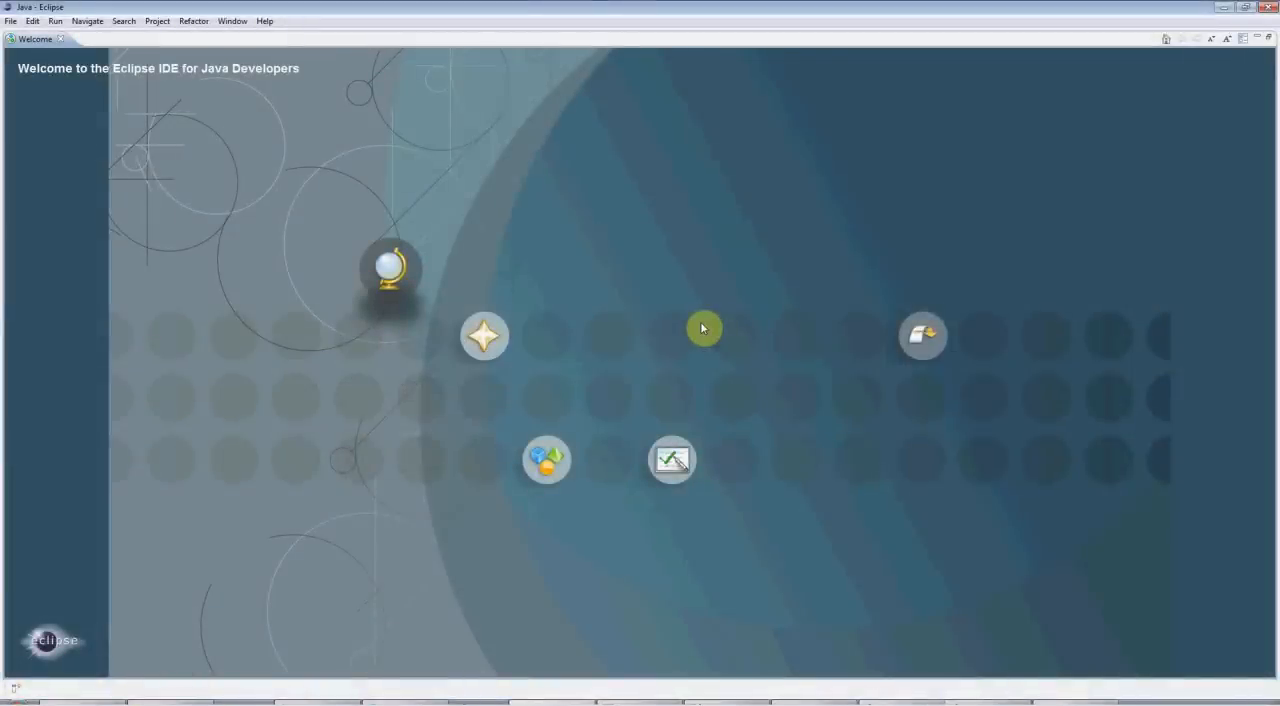
mouse_move(388, 264)
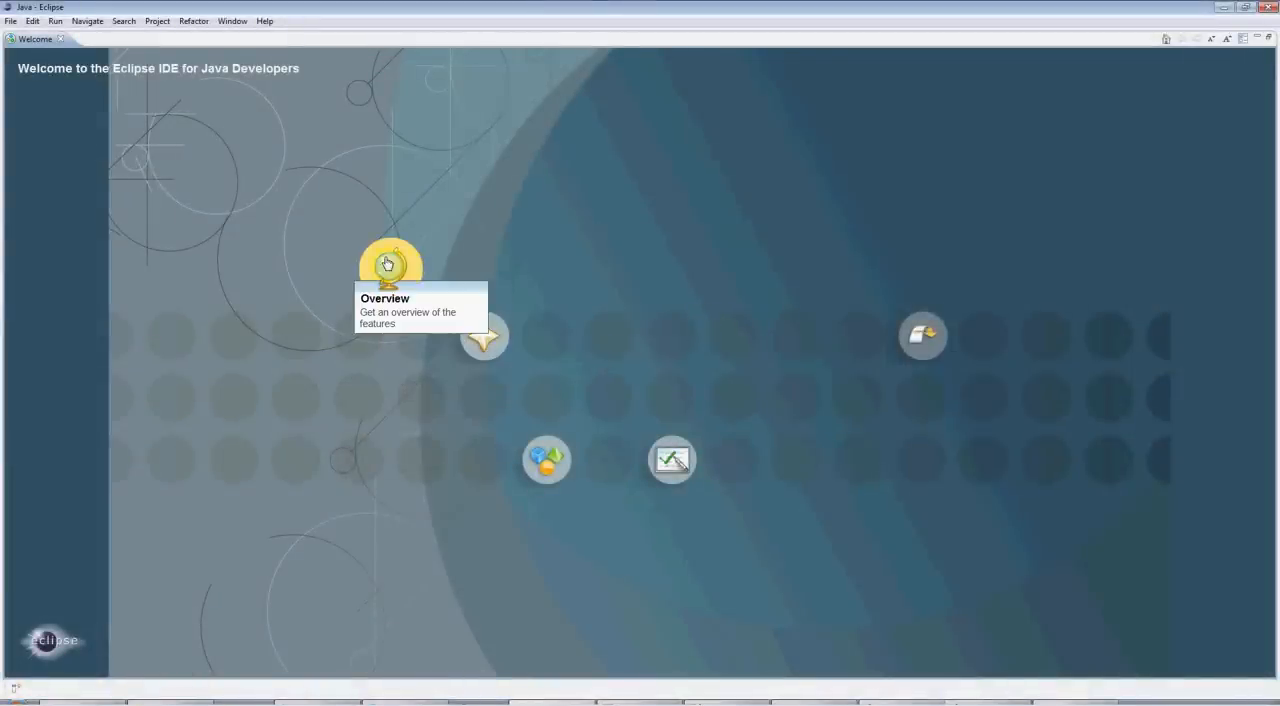
mouse_move(672, 460)
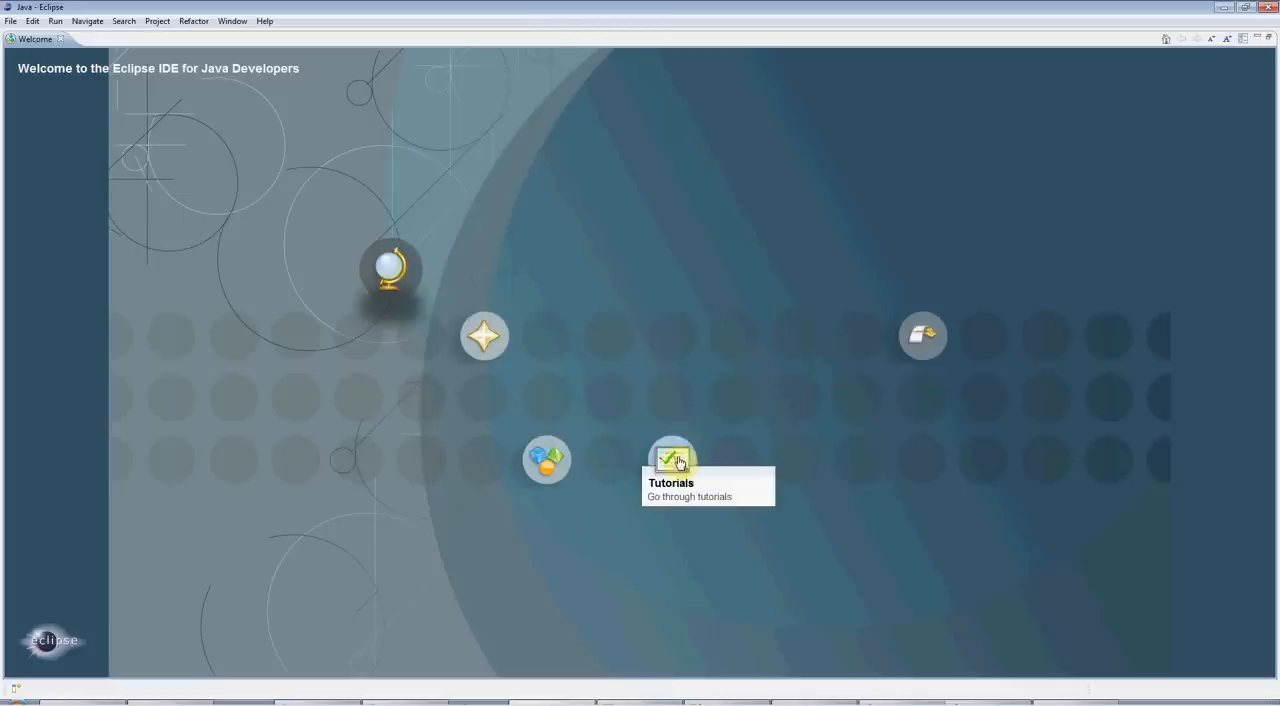
mouse_move(416, 228)
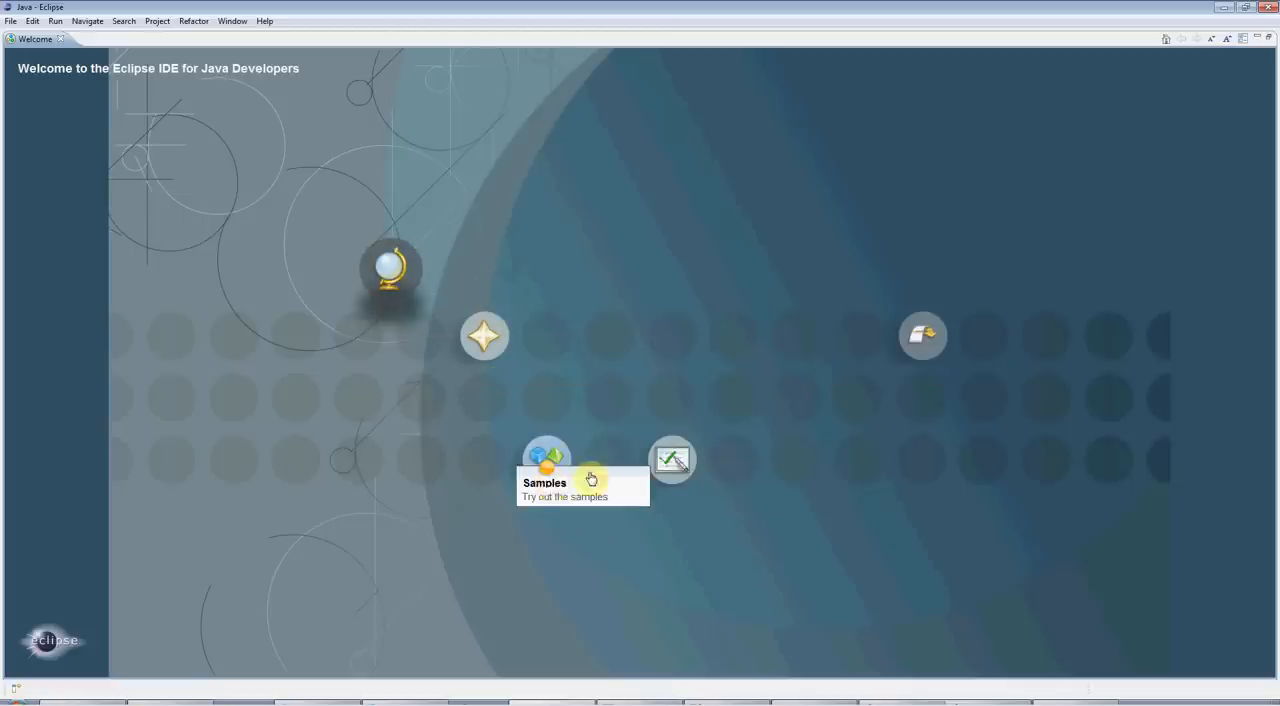
mouse_move(484, 336)
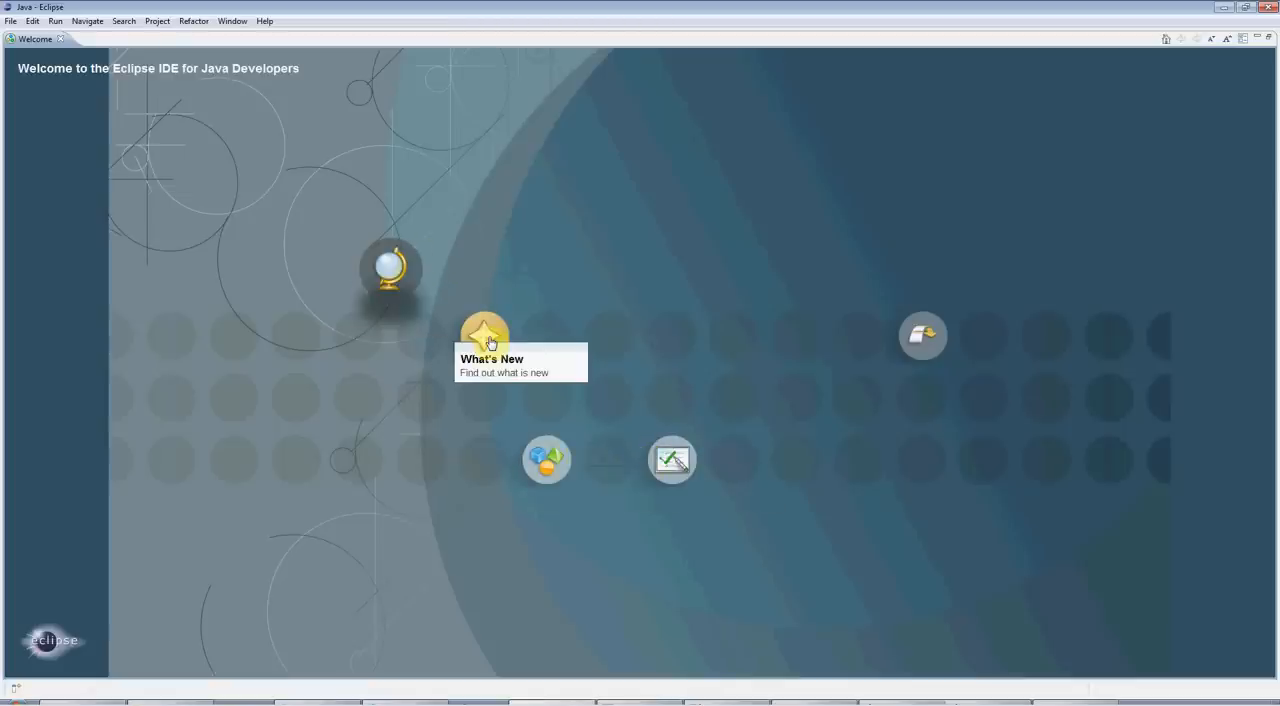
mouse_move(548, 460)
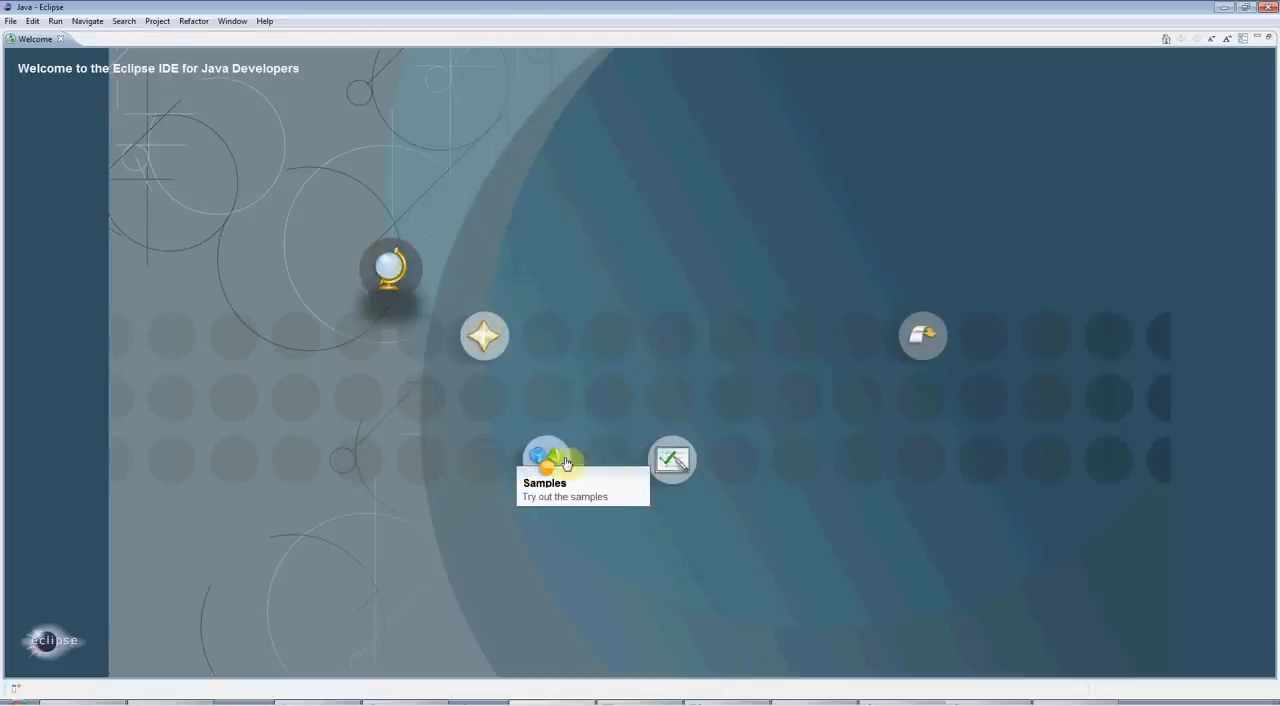
mouse_move(922, 336)
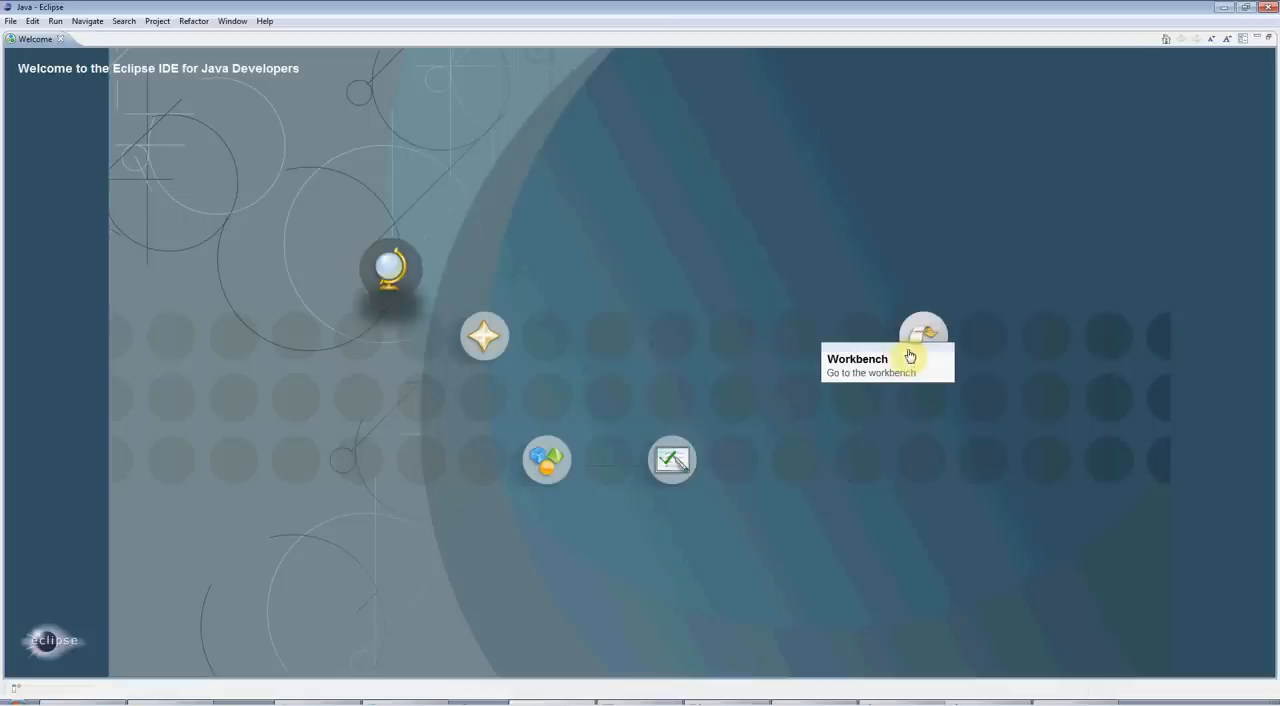
mouse_move(910, 344)
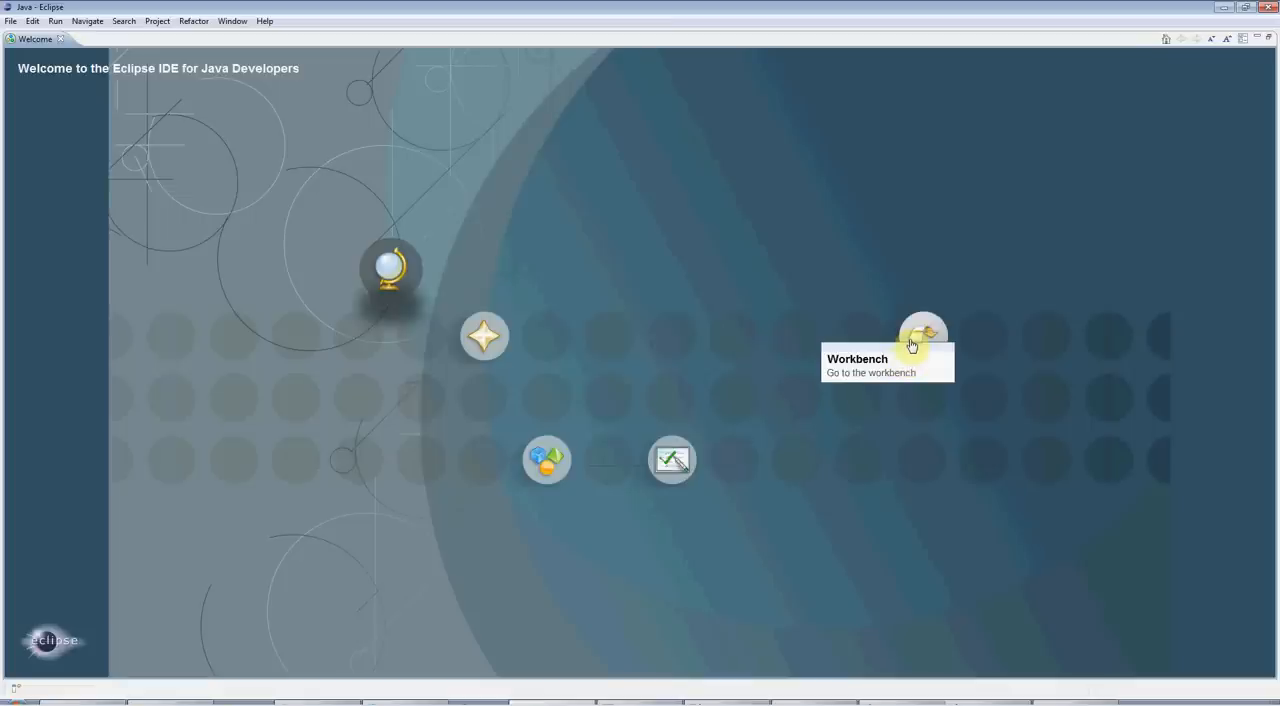
mouse_move(920, 260)
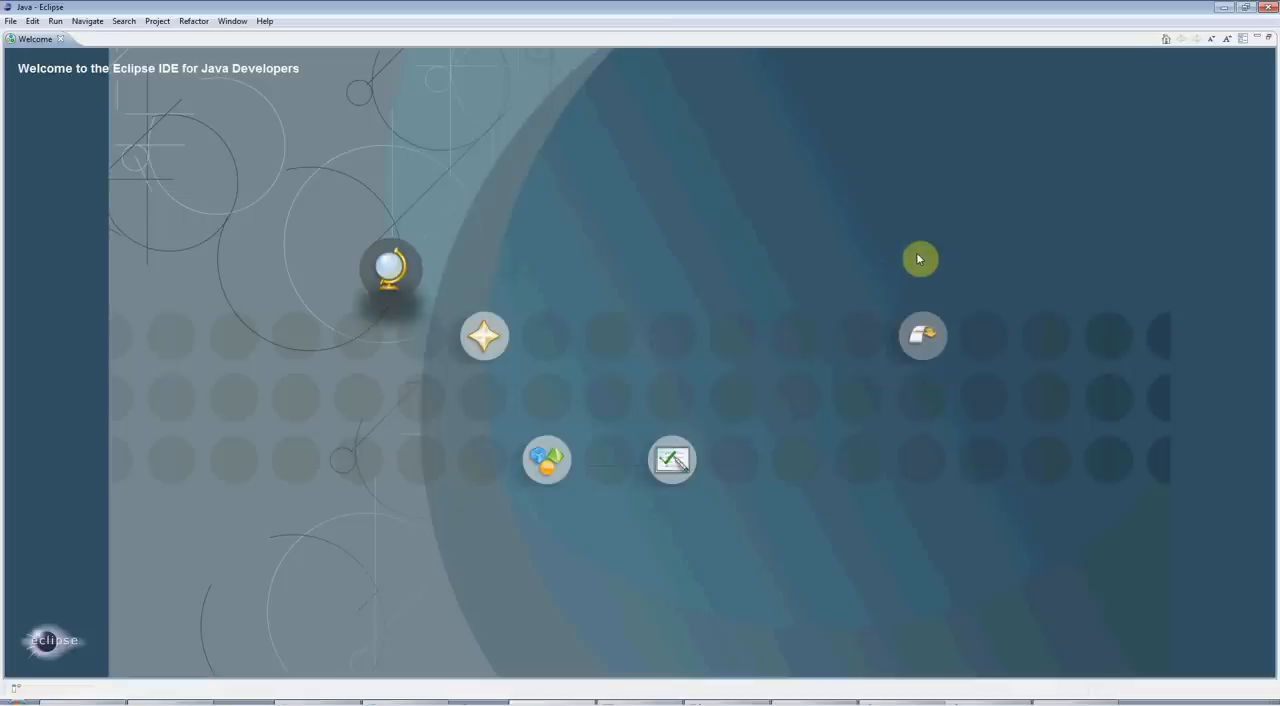
mouse_move(922, 334)
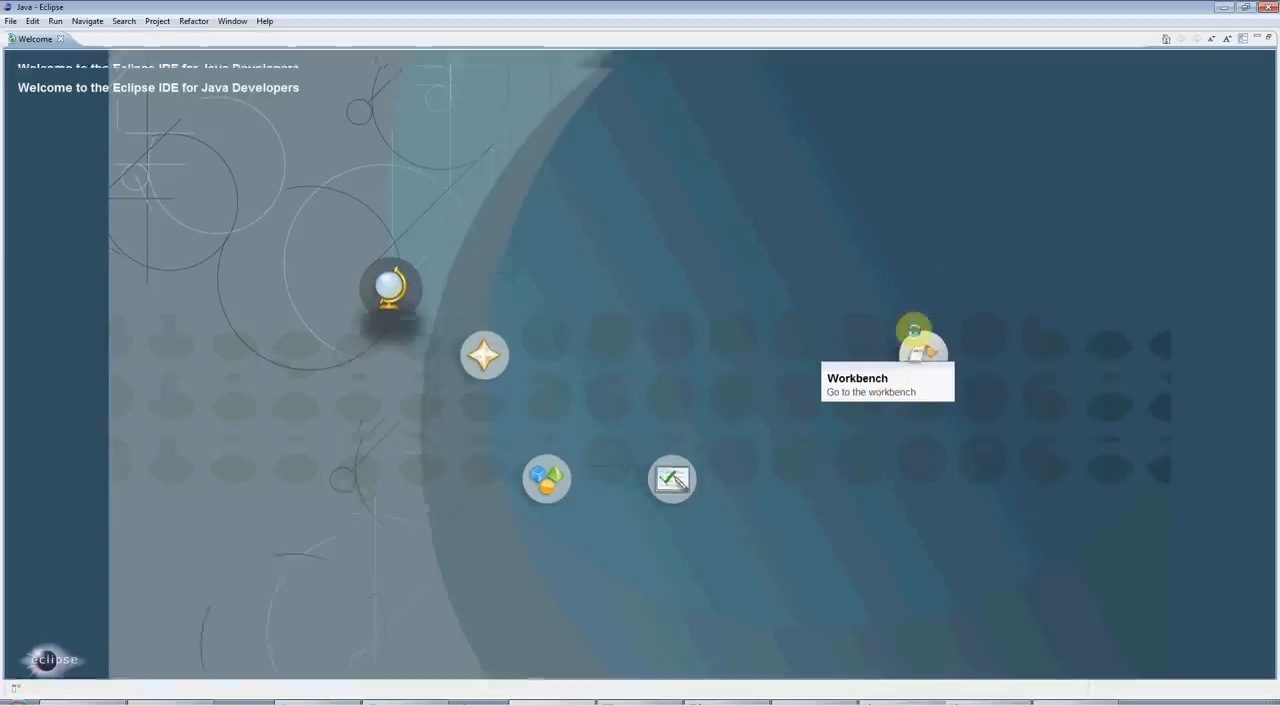
Leave the welcome screen for the workbench and bring up File > New
left_click(918, 350)
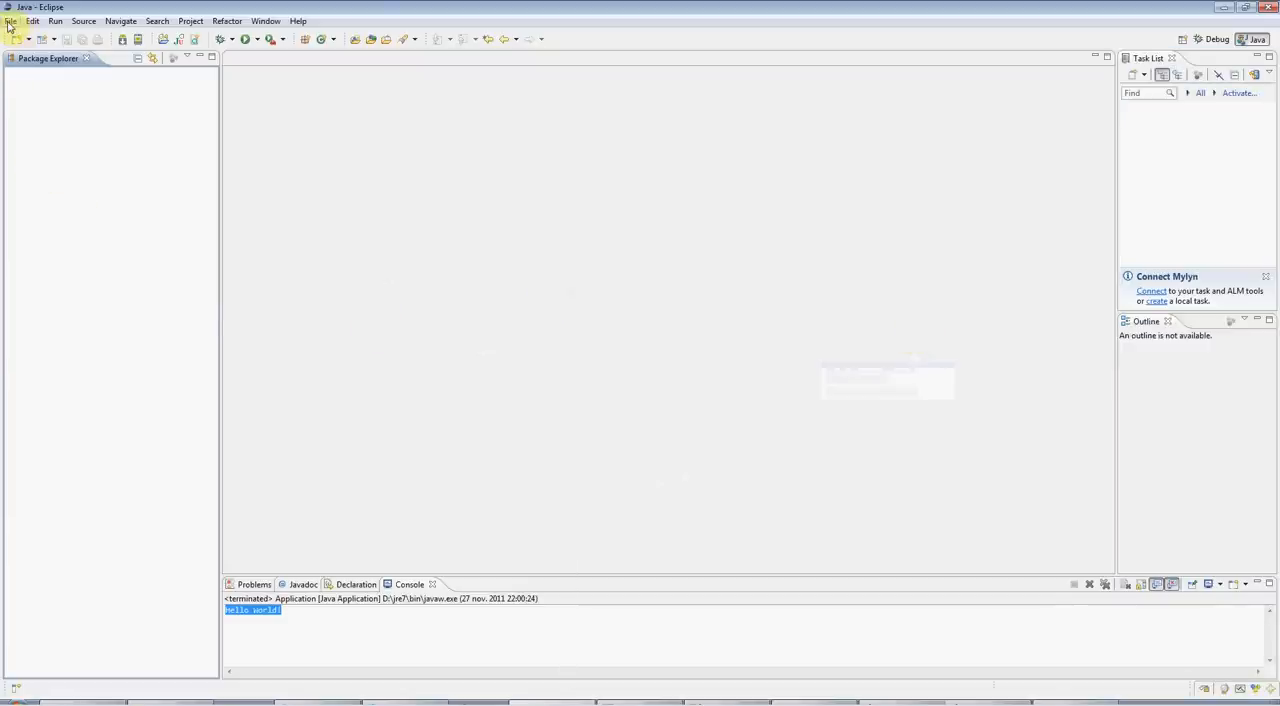
left_click(12, 20)
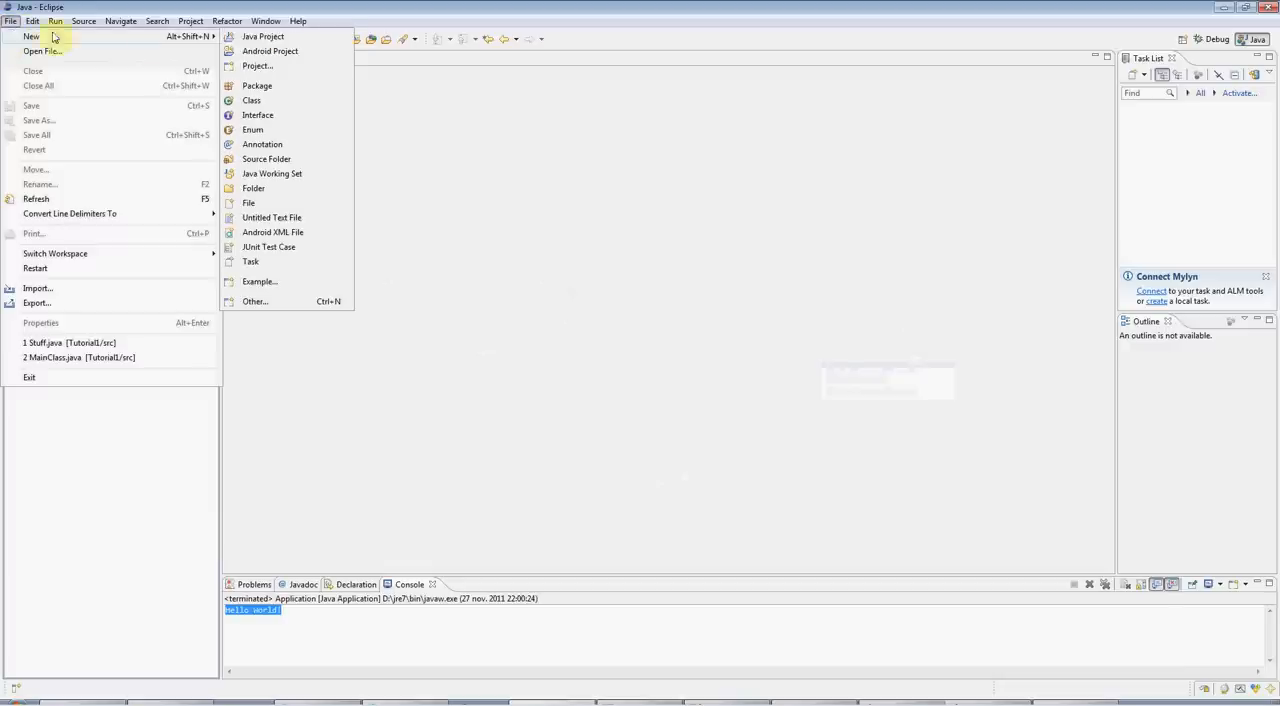
Create a new Java project named Tutorial1 with default build settings
left_click(264, 36)
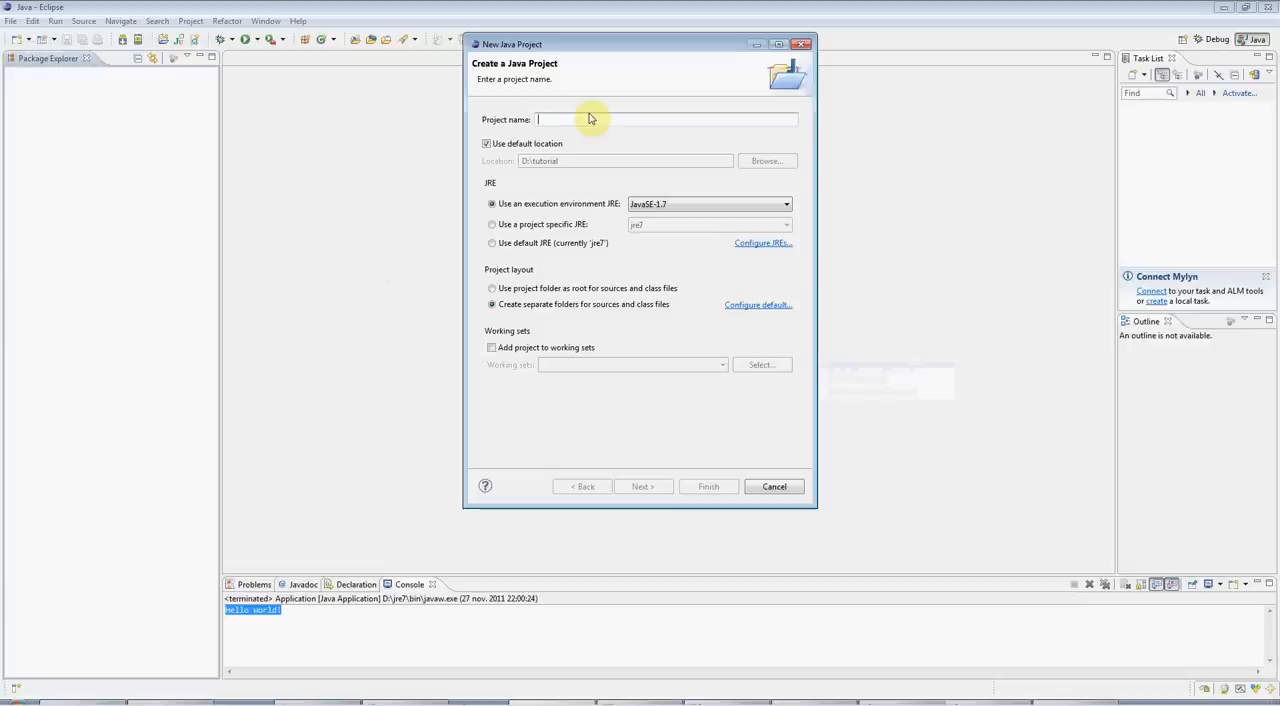
type("Tutorial")
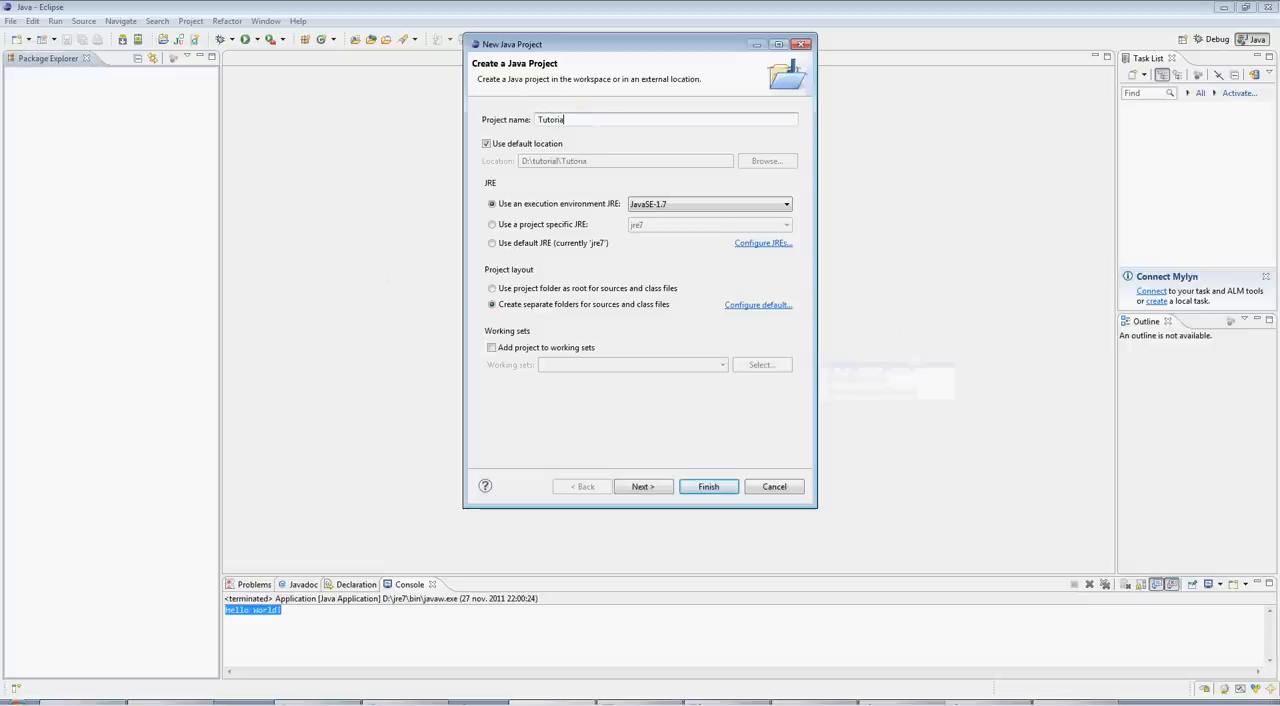
type("l1")
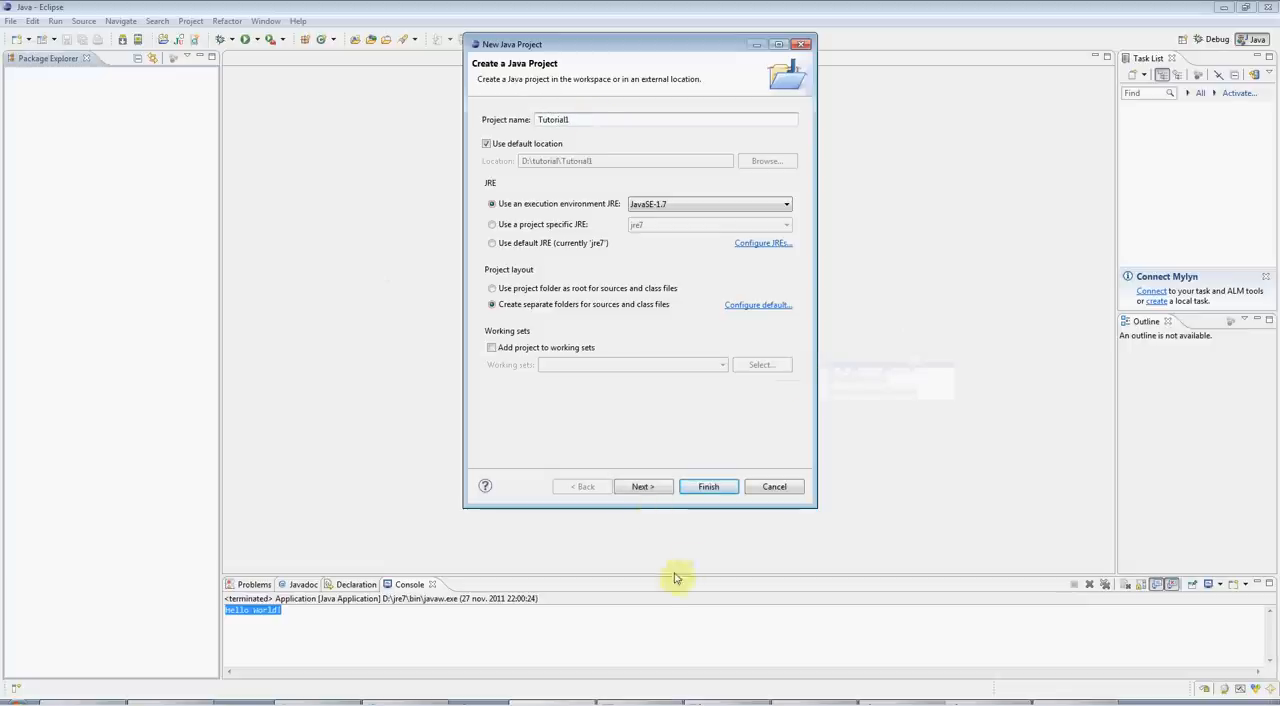
left_click(642, 486)
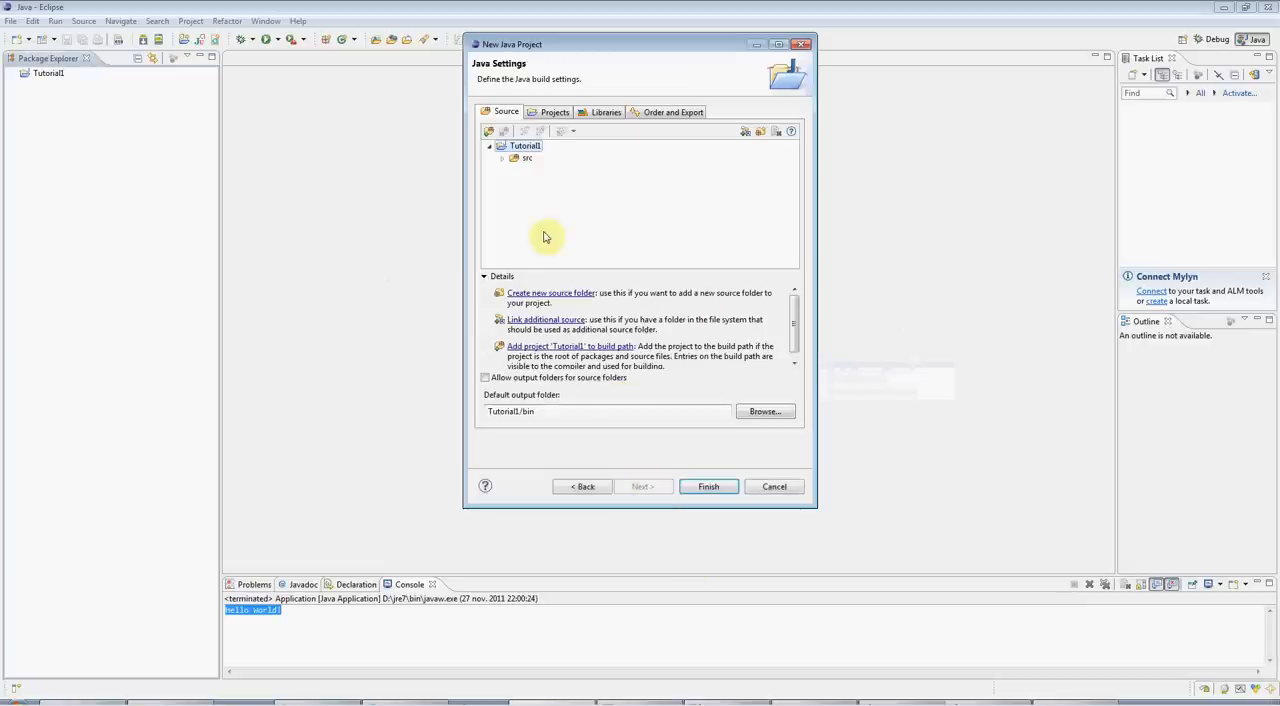
mouse_move(708, 488)
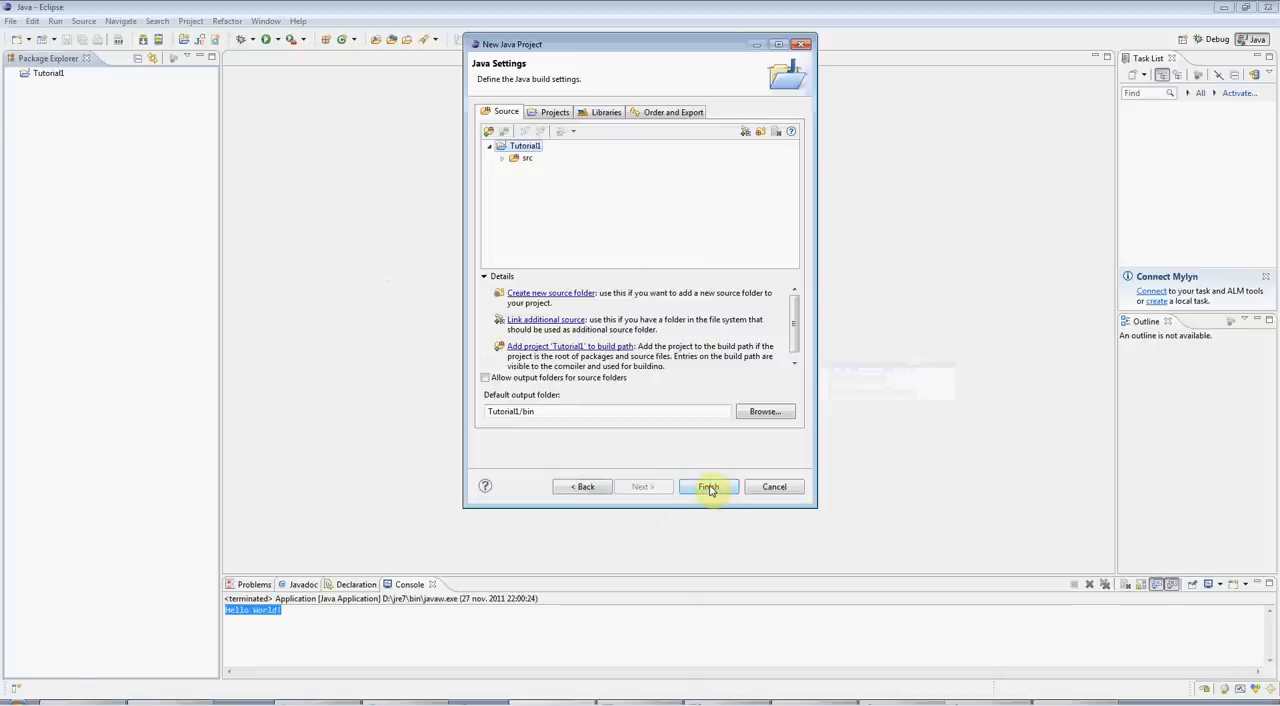
left_click(708, 488)
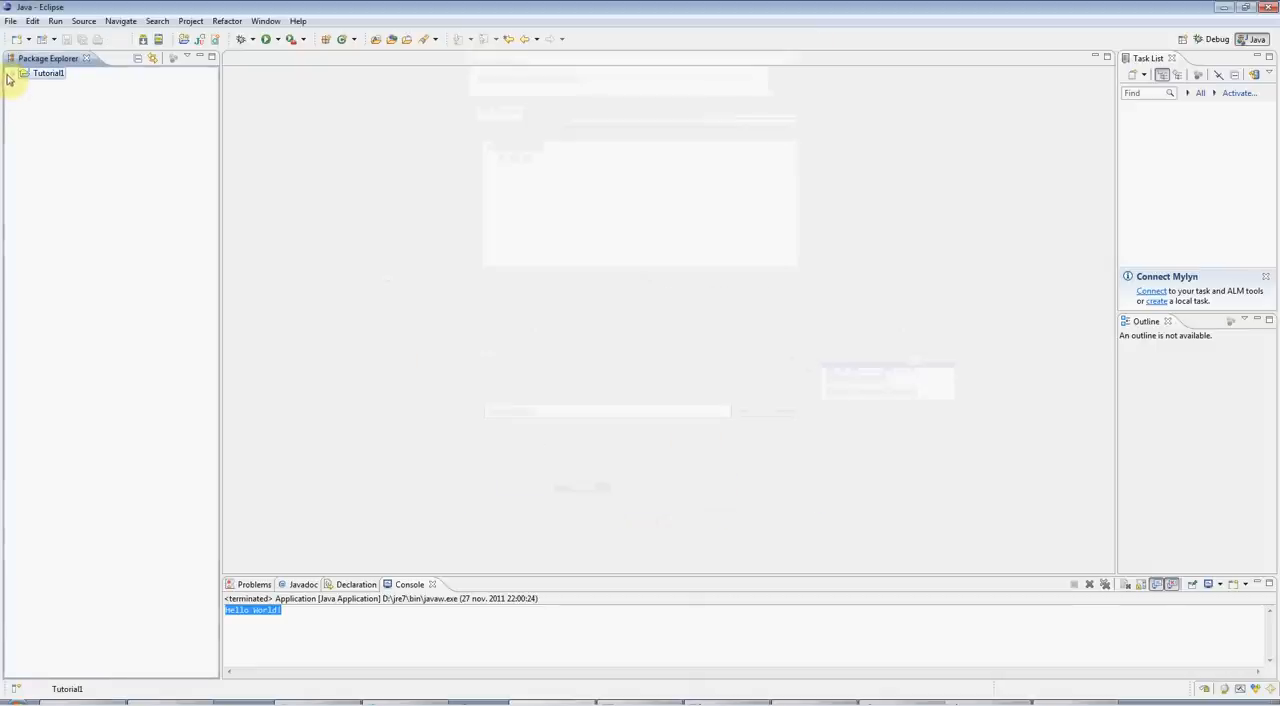
Expand Tutorial1 to show src and the JRE System Library, then select the project
left_click(16, 72)
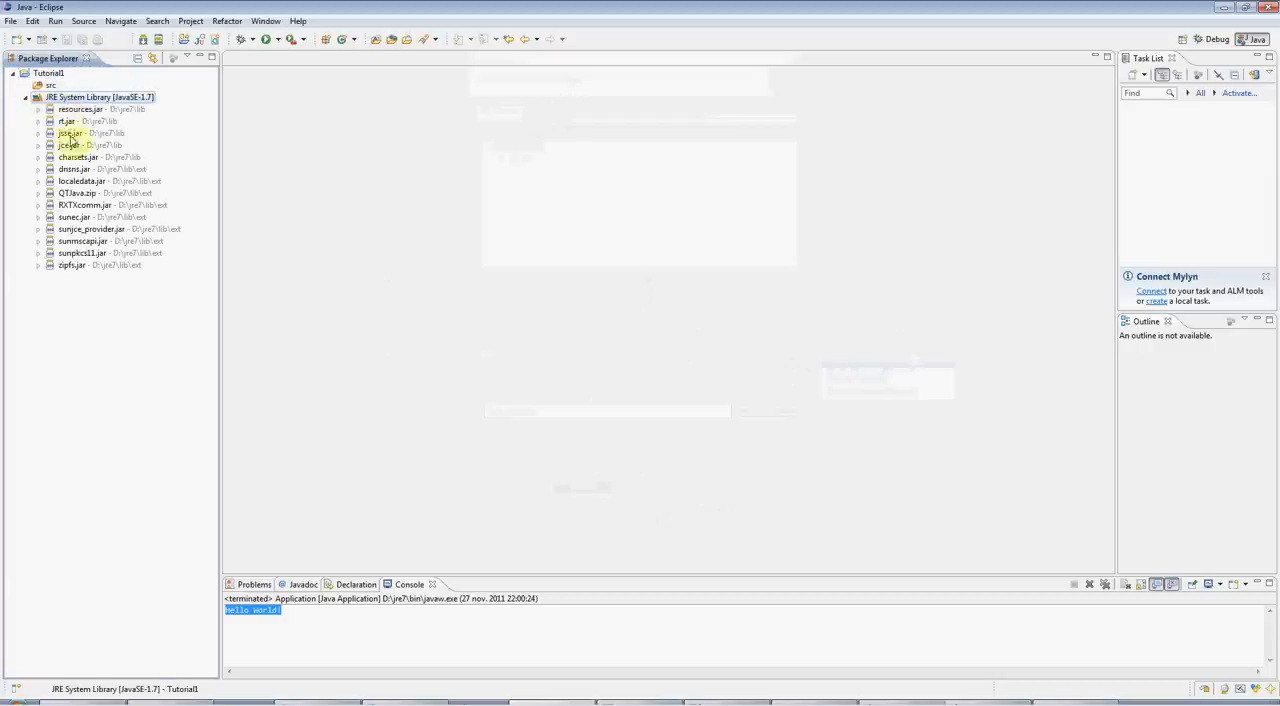
left_click(48, 72)
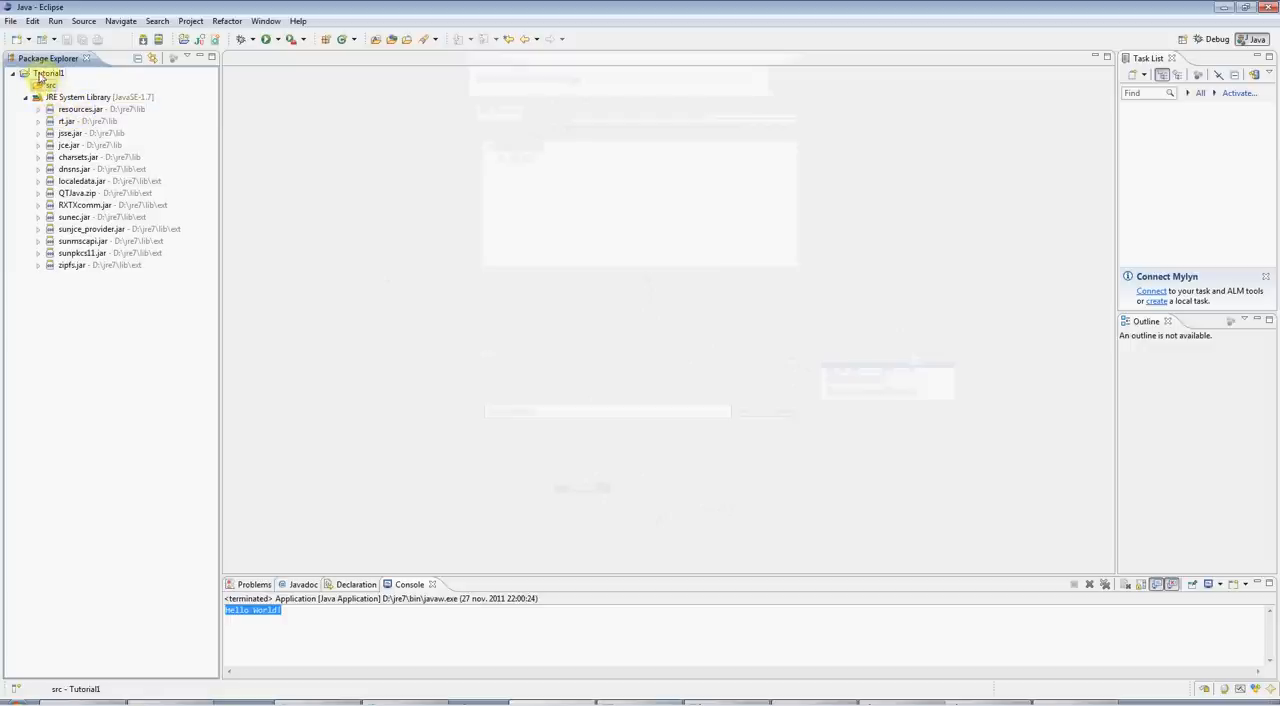
Start a new class named Application in Tutorial1/src with the main method stub ticked
right_click(48, 72)
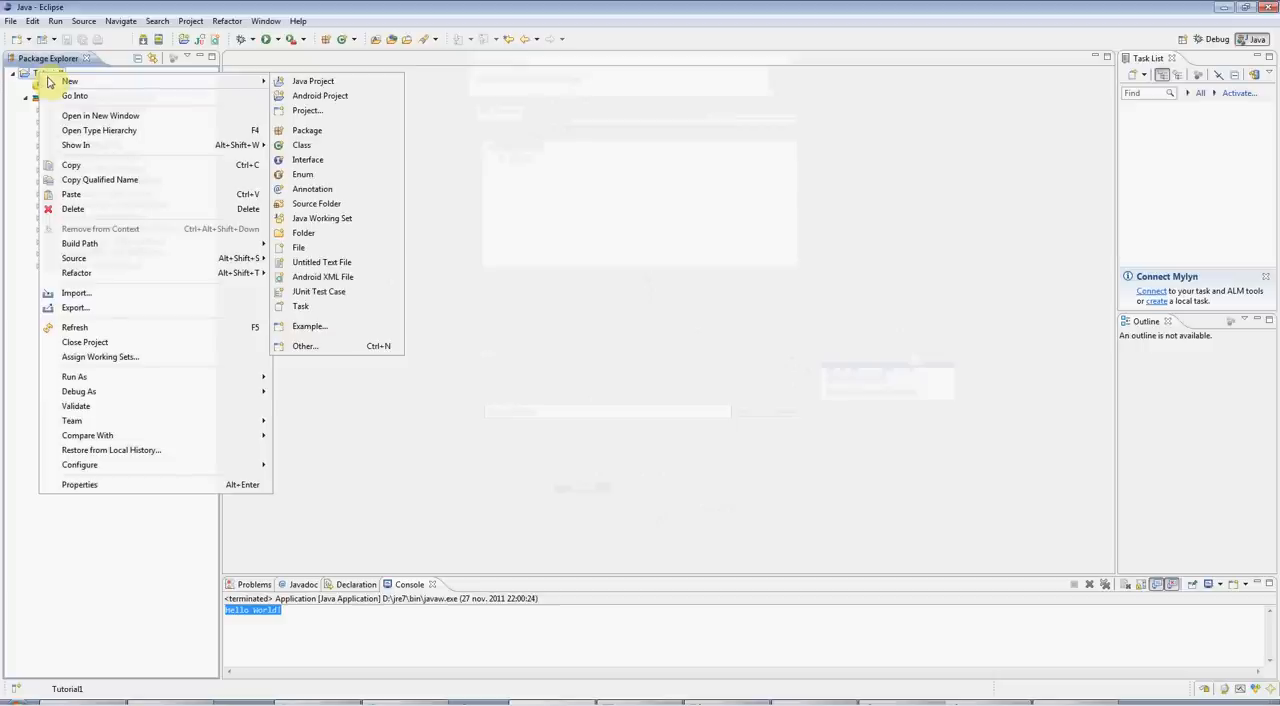
mouse_move(76, 94)
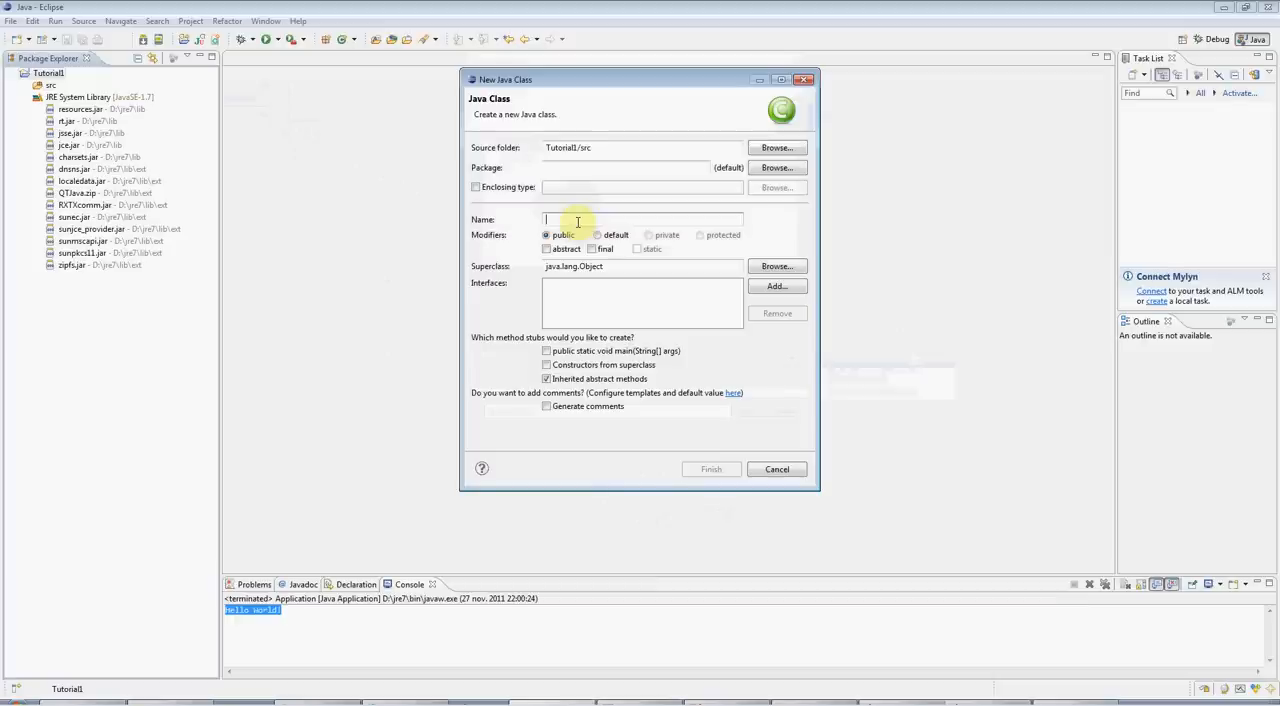
type("Applic")
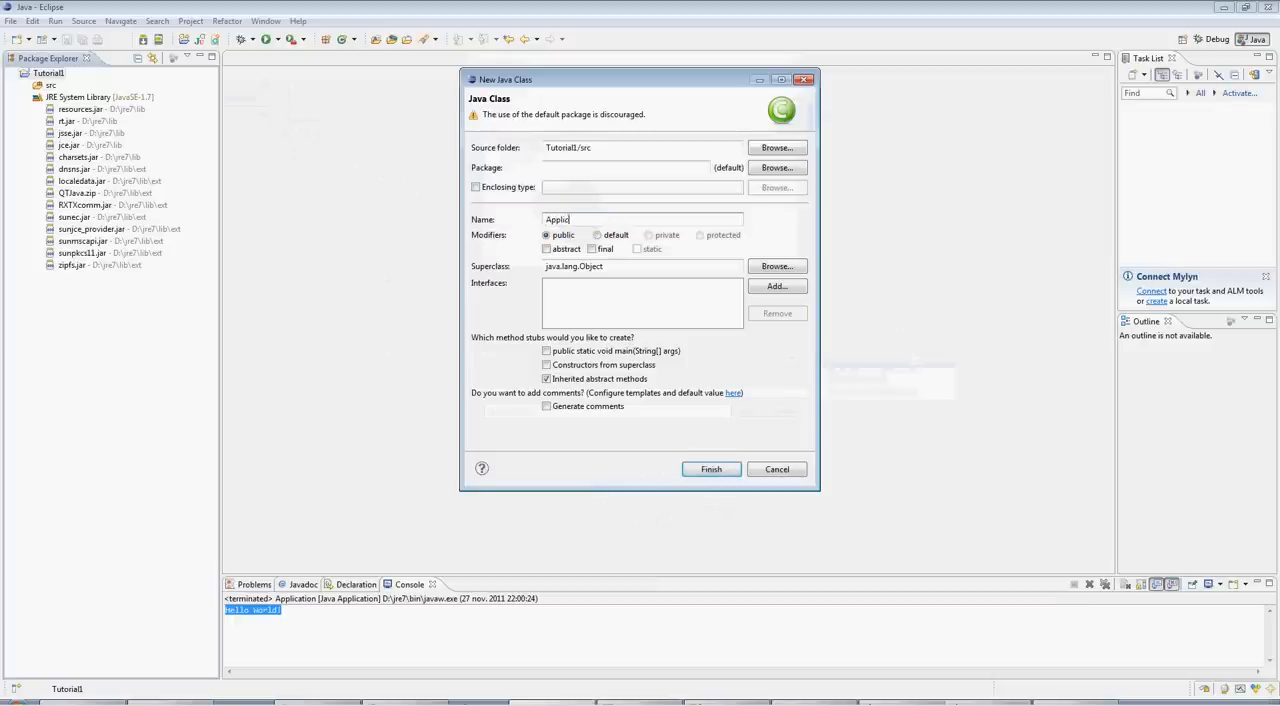
type("ation")
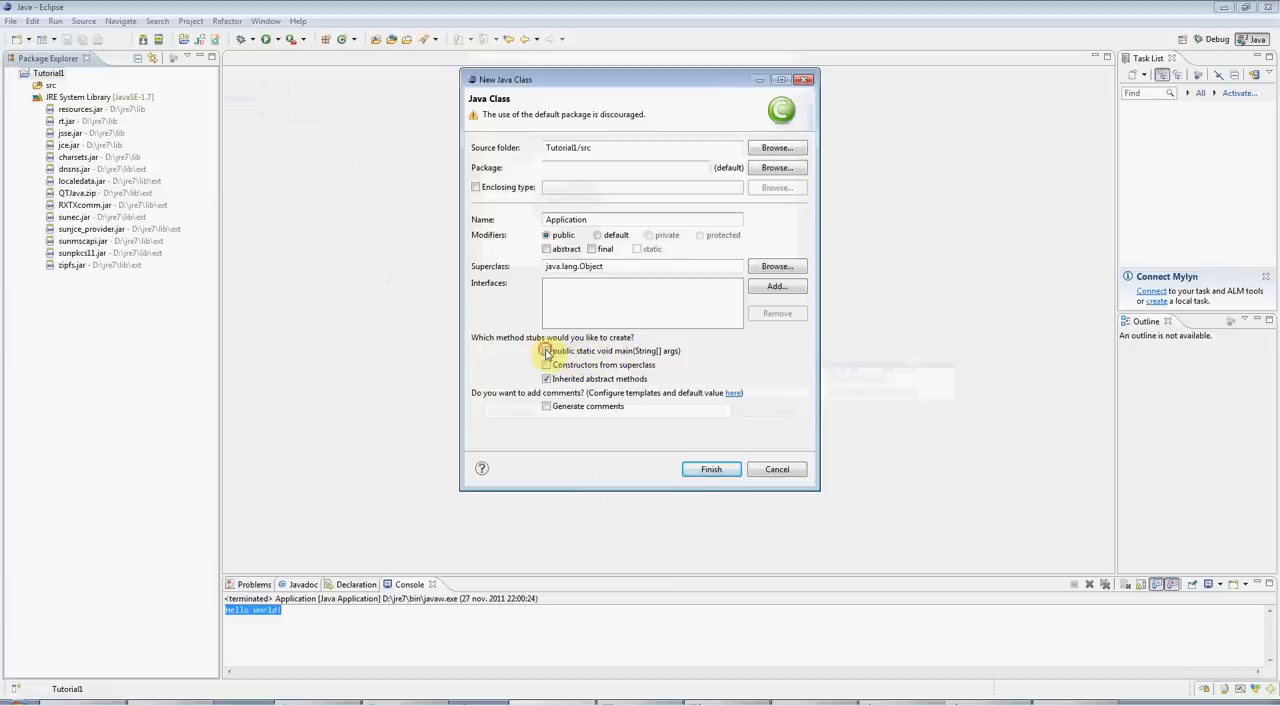
left_click(548, 352)
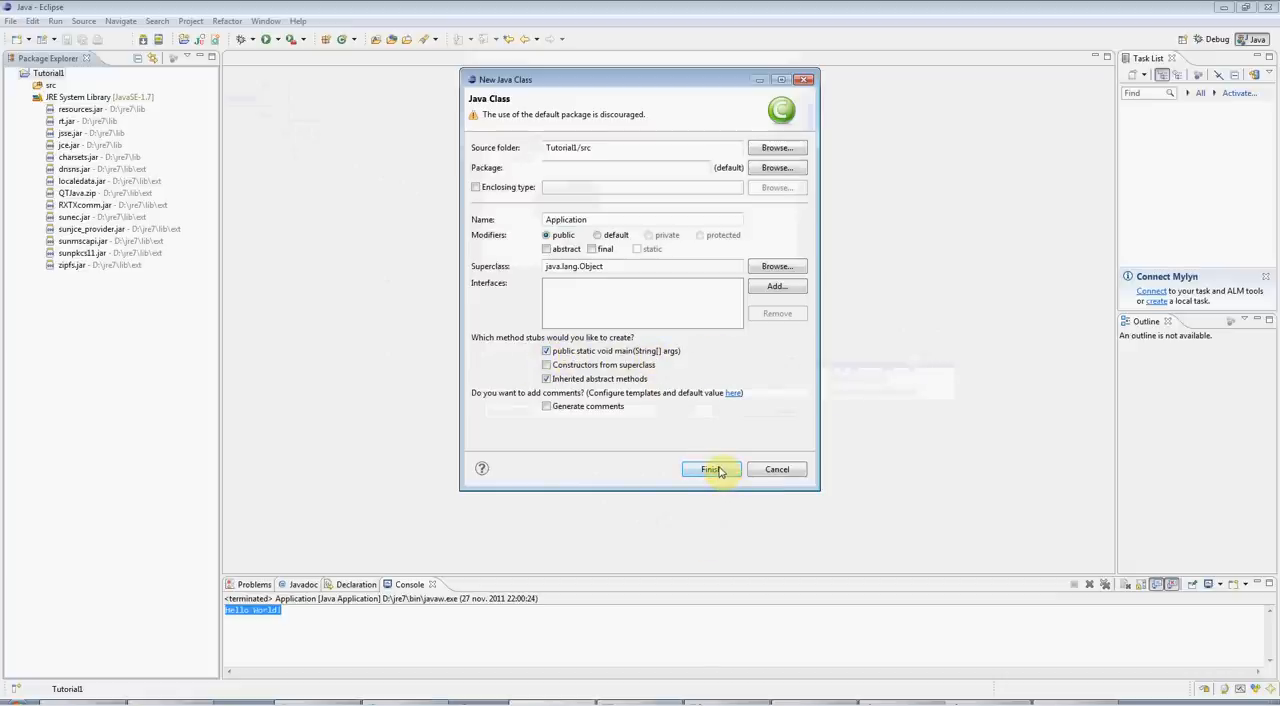
Highlight class, Application, the main declaration and the TODO comment in Application.java
left_click(712, 468)
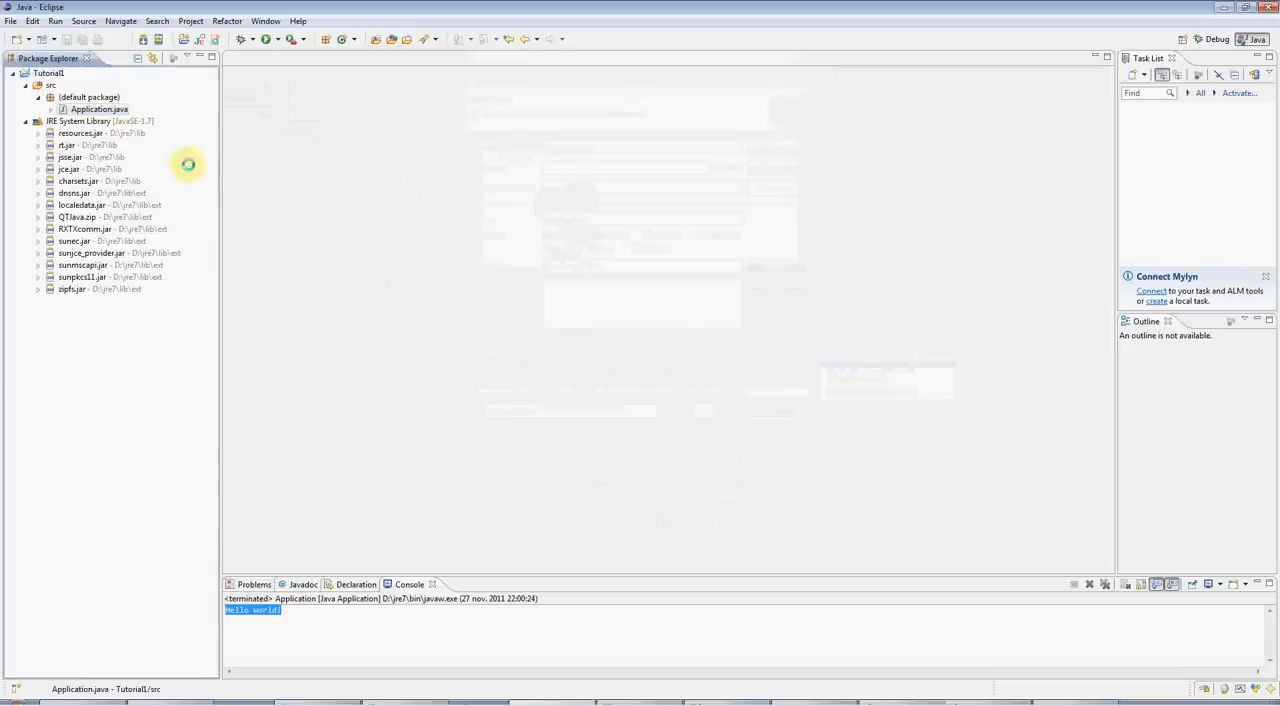
double_click(100, 108)
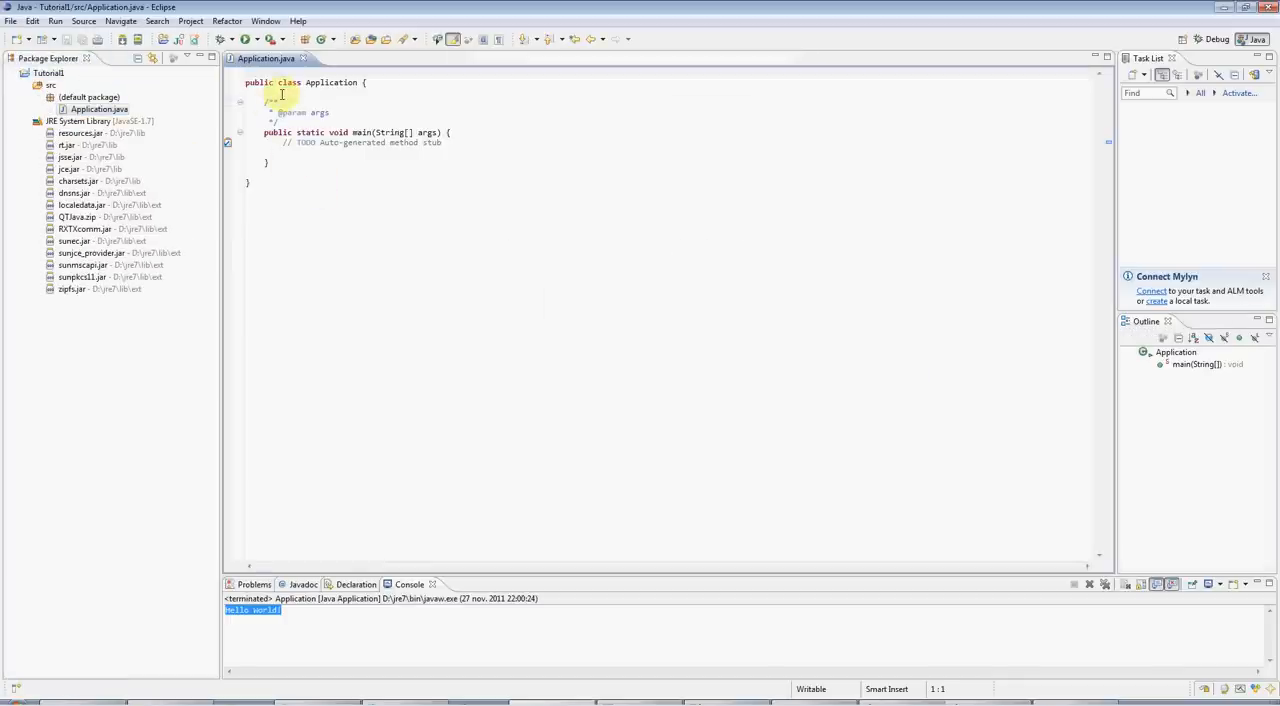
double_click(288, 82)
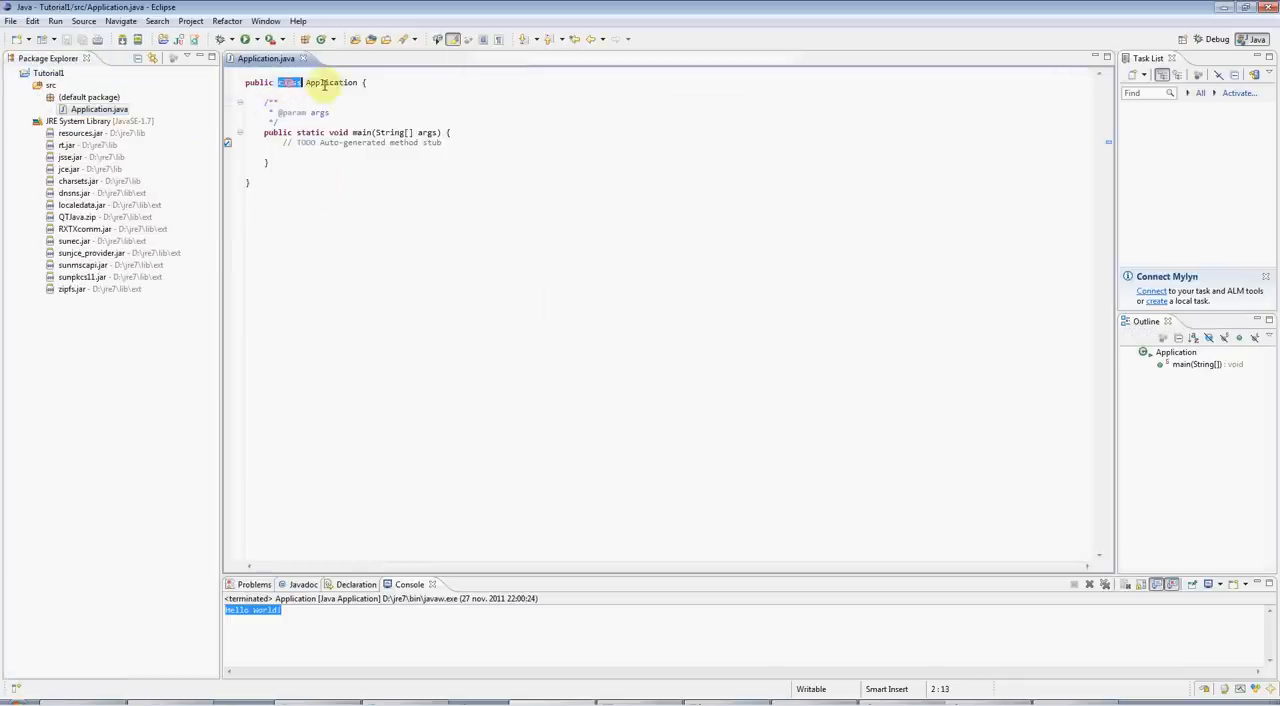
double_click(332, 82)
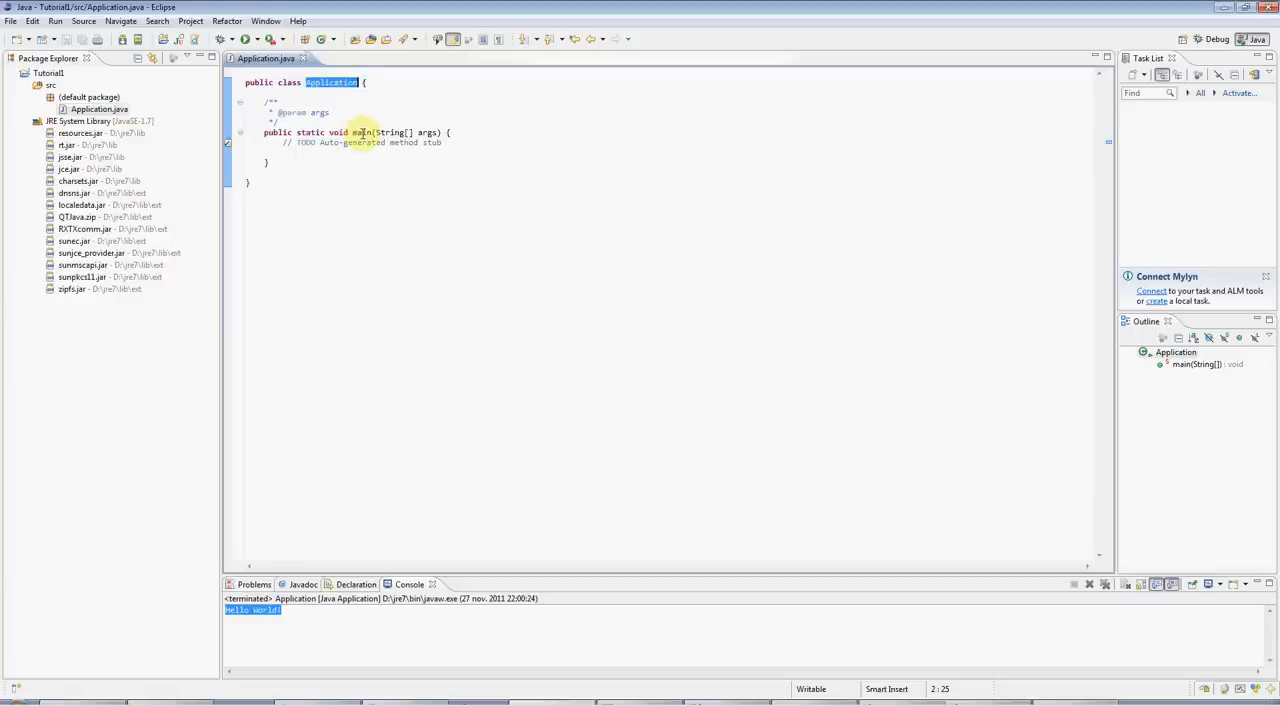
double_click(360, 132)
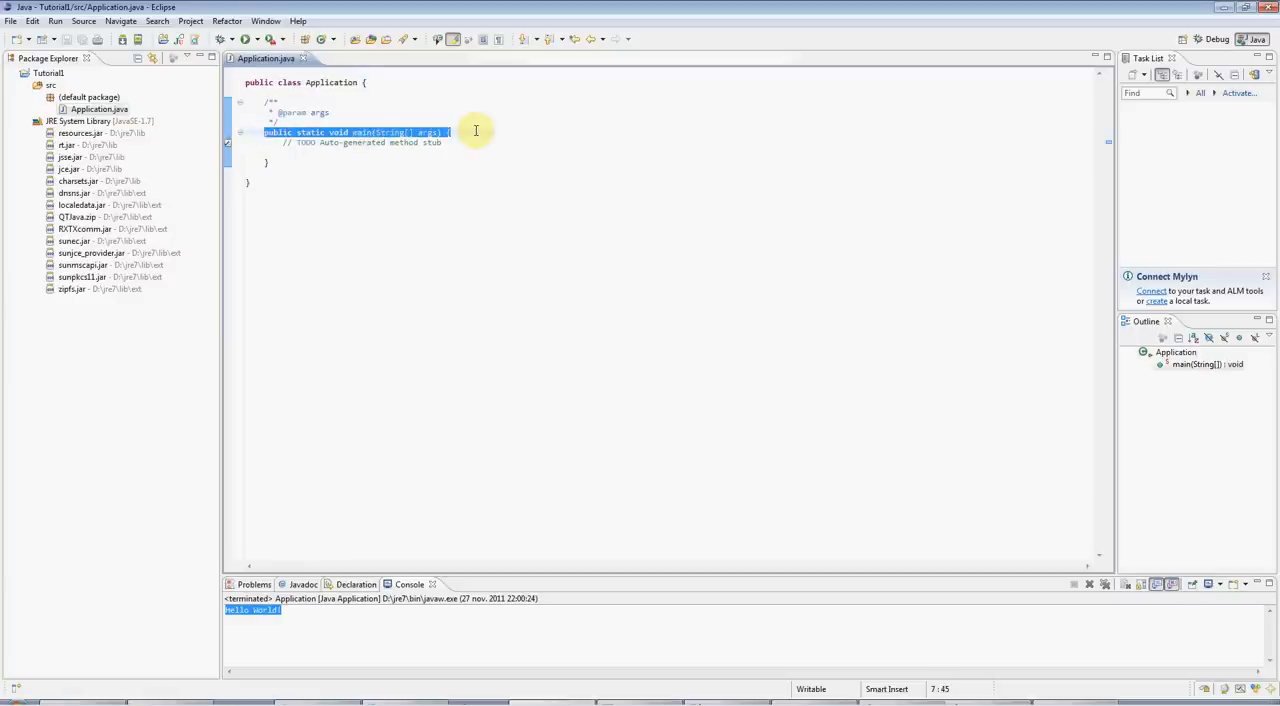
left_click(258, 152)
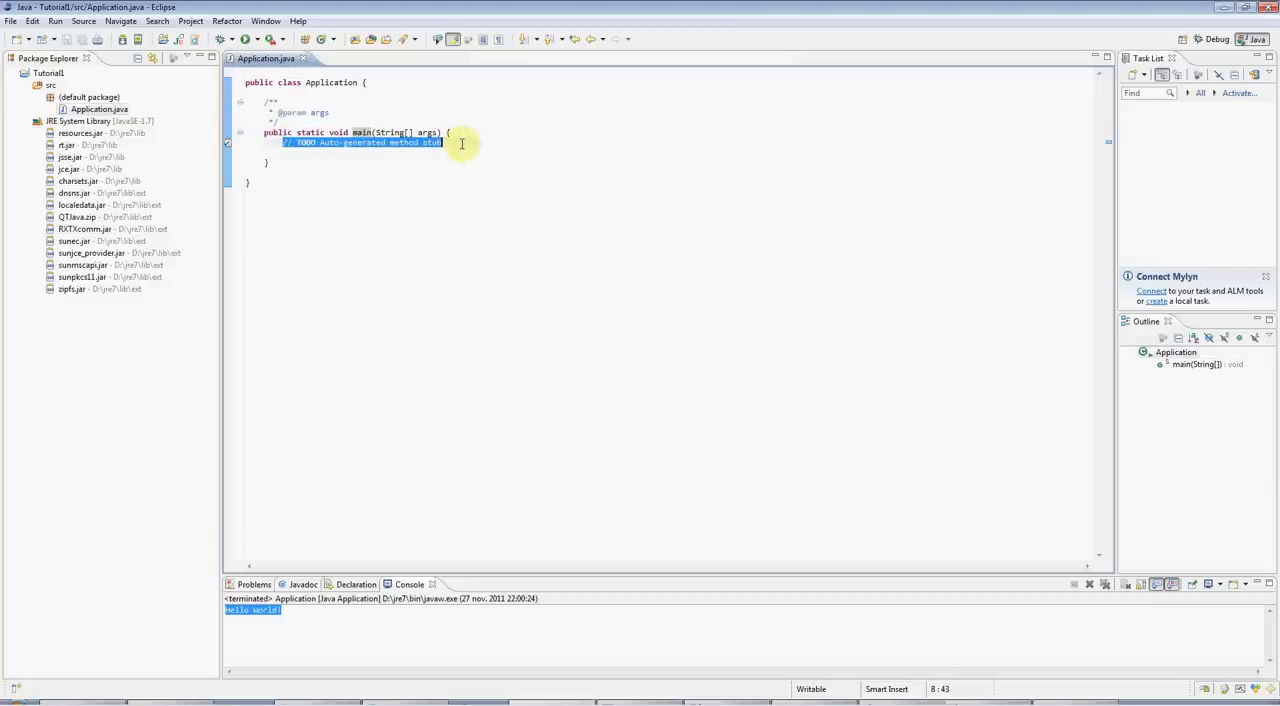
mouse_move(262, 102)
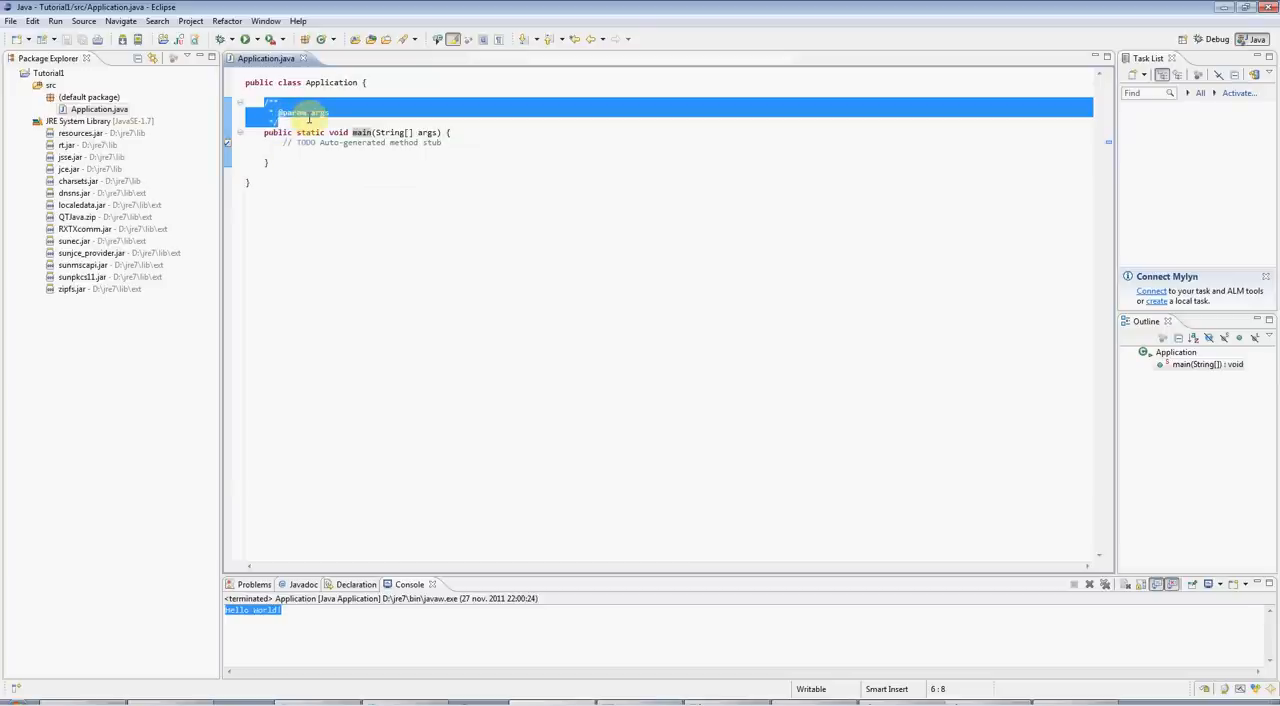
Delete the javadoc block and the TODO comment, leaving main's body empty
left_click(276, 112)
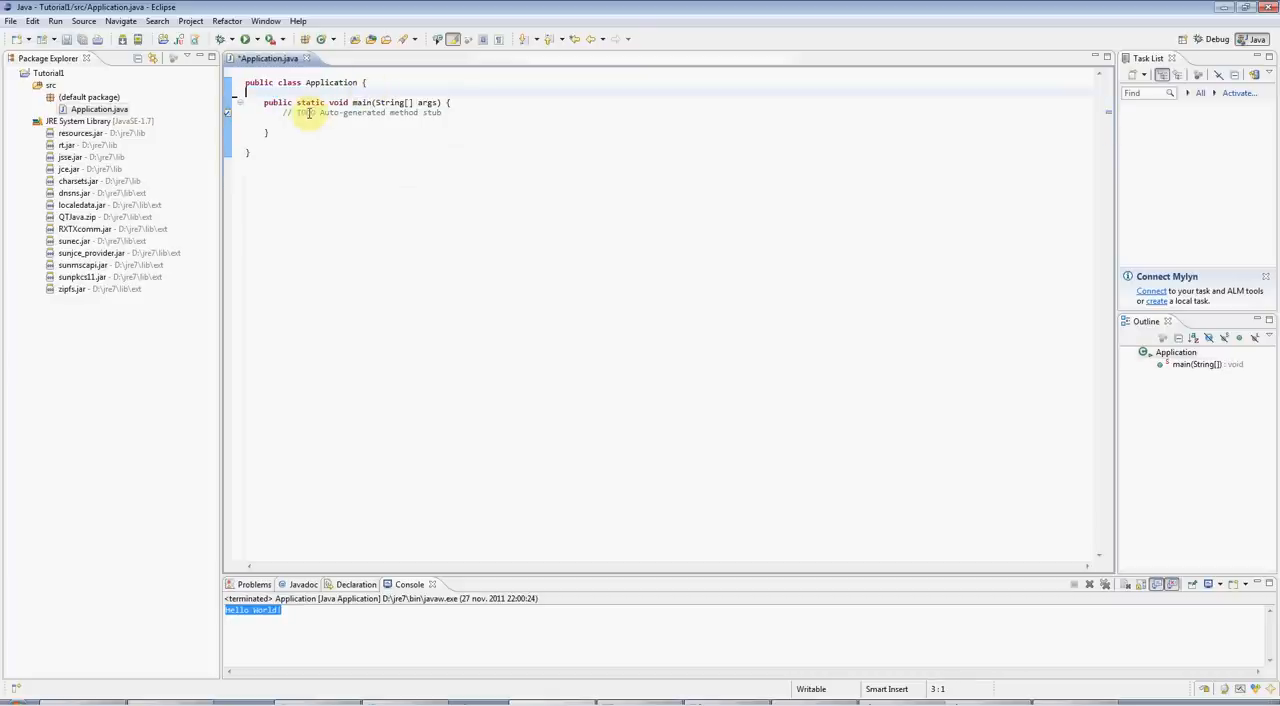
triple_click(356, 112)
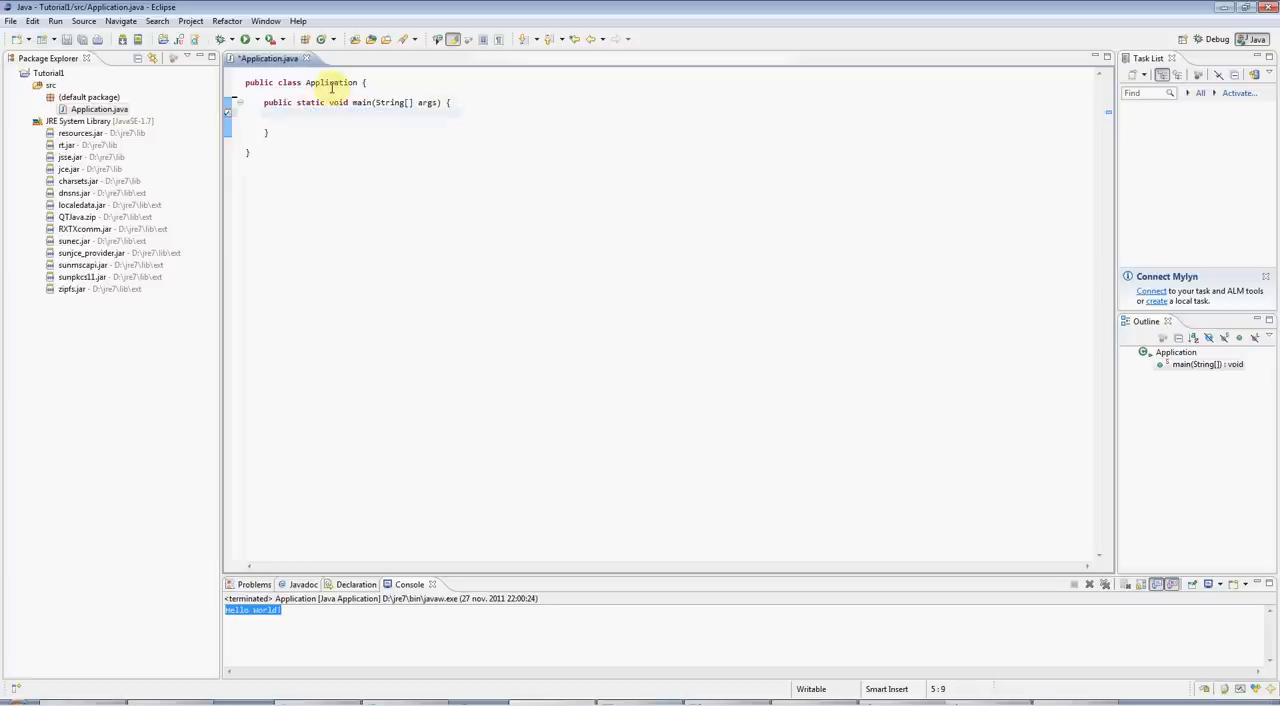
left_click(282, 112)
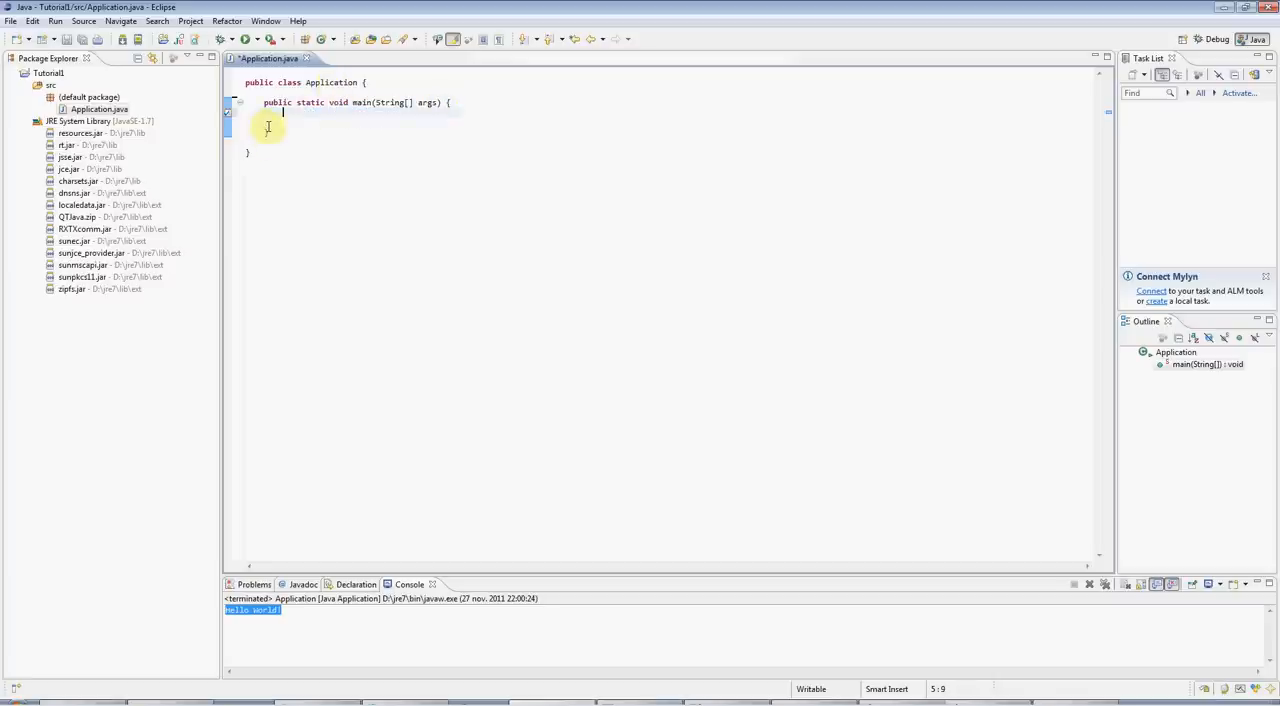
mouse_move(296, 112)
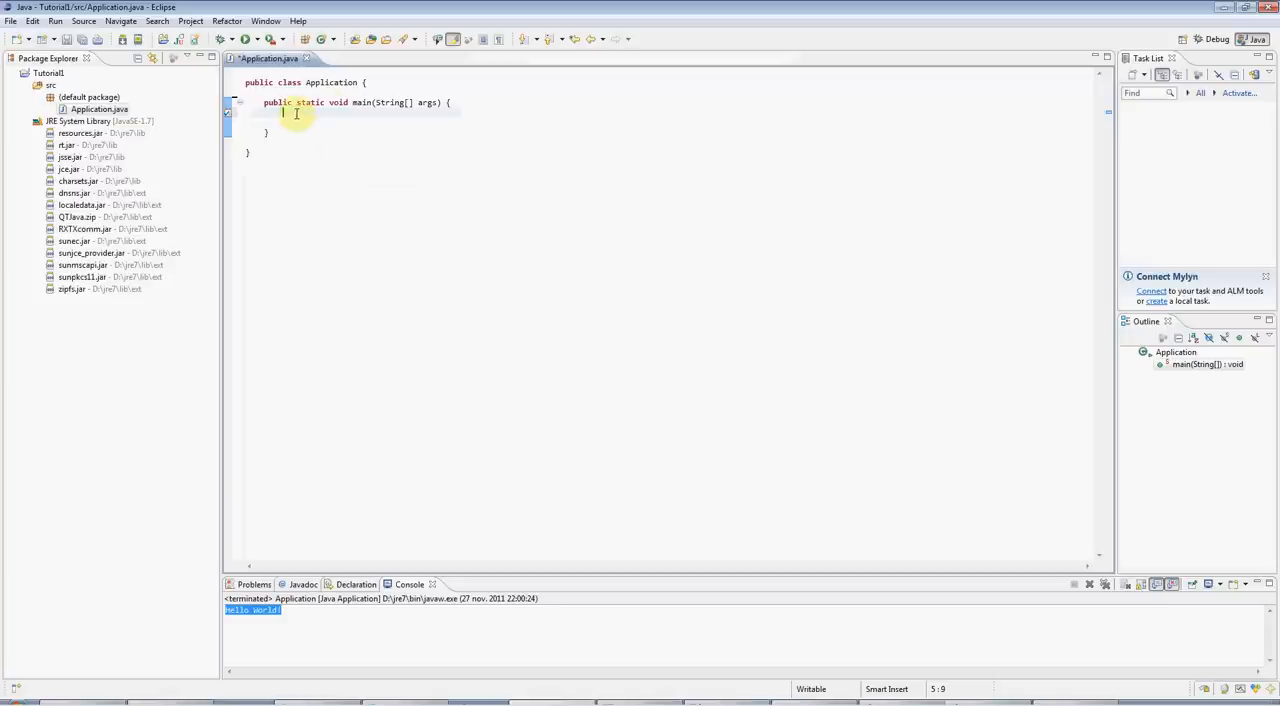
Expand syso into System.out.println("Hello world!"); inside main
type("syso")
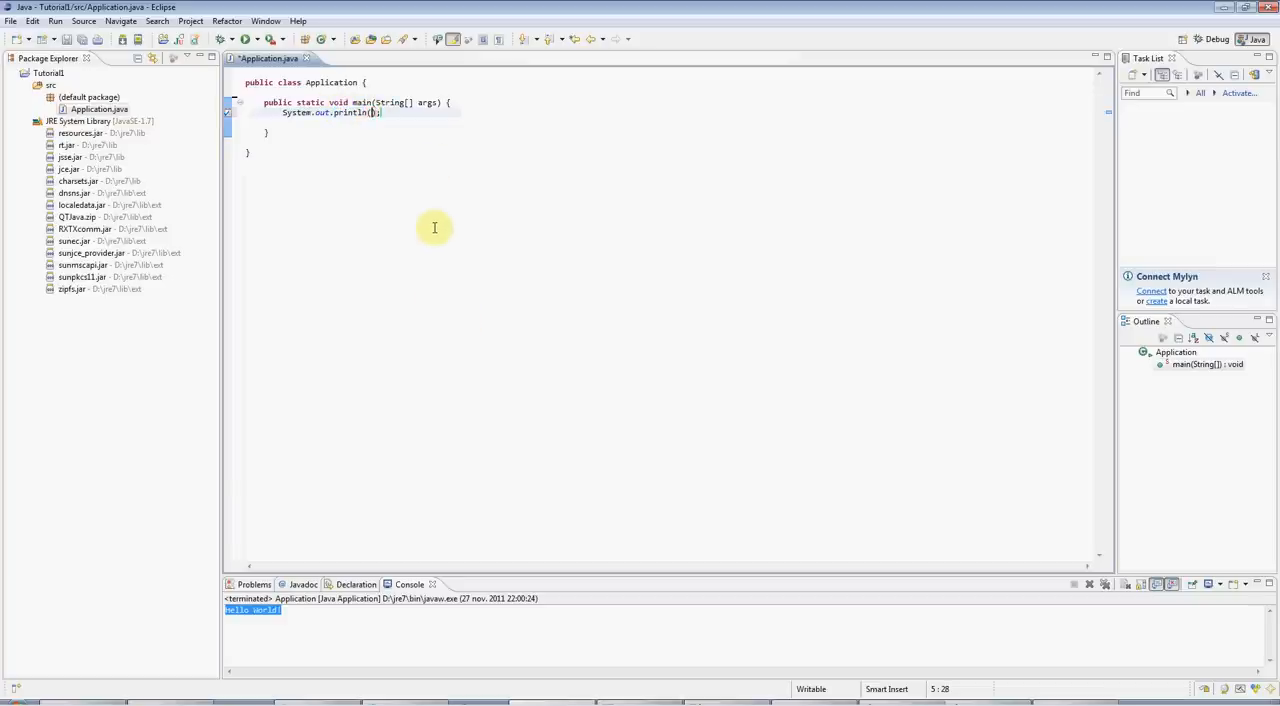
mouse_move(420, 248)
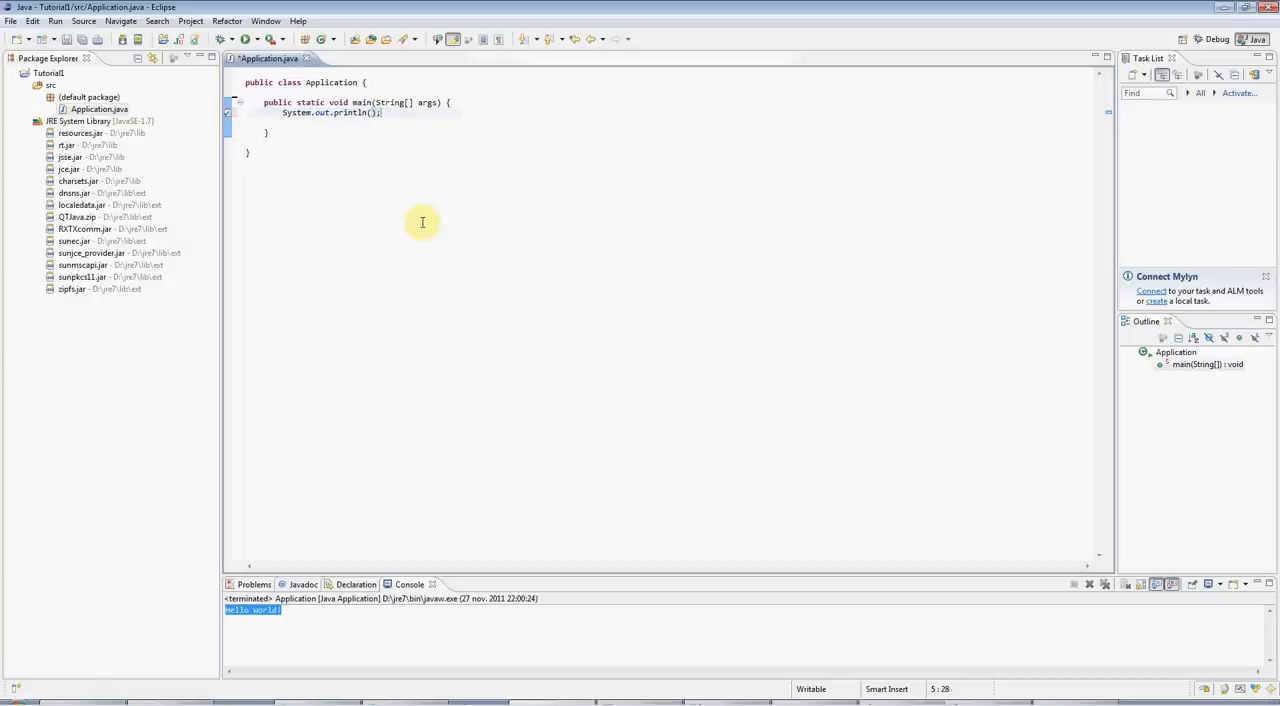
type("\"")
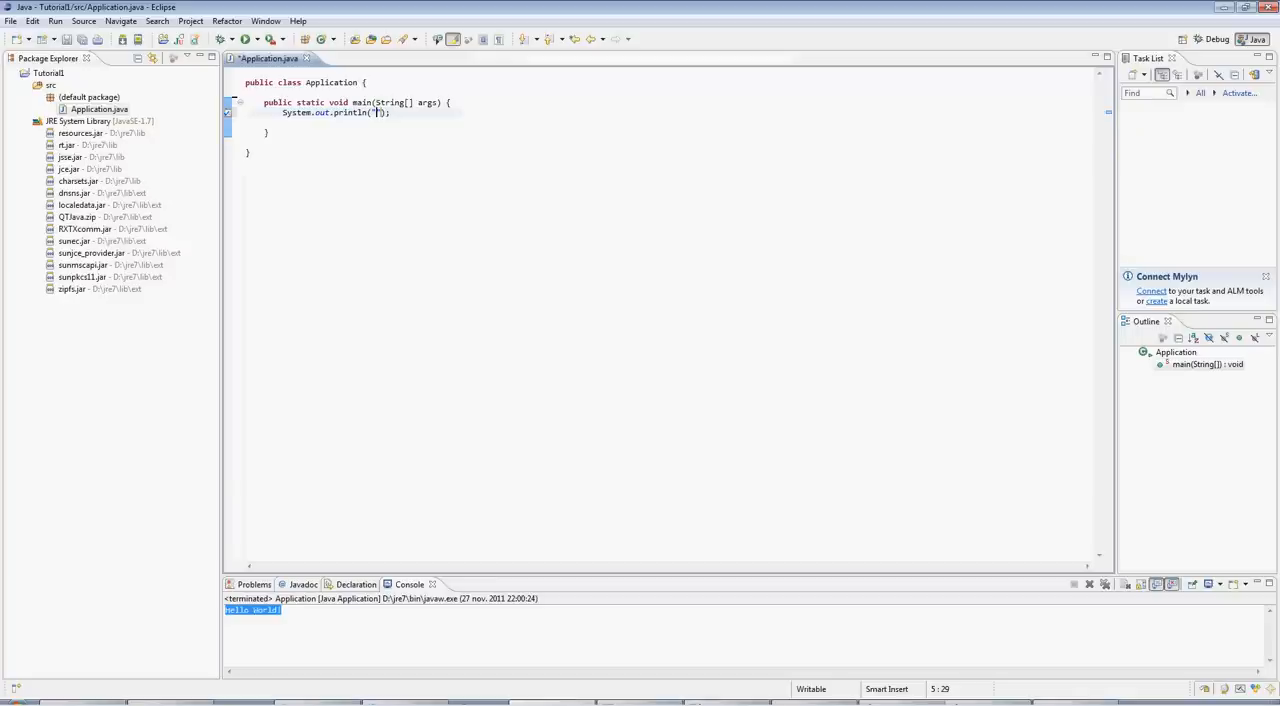
type("Hello World!")
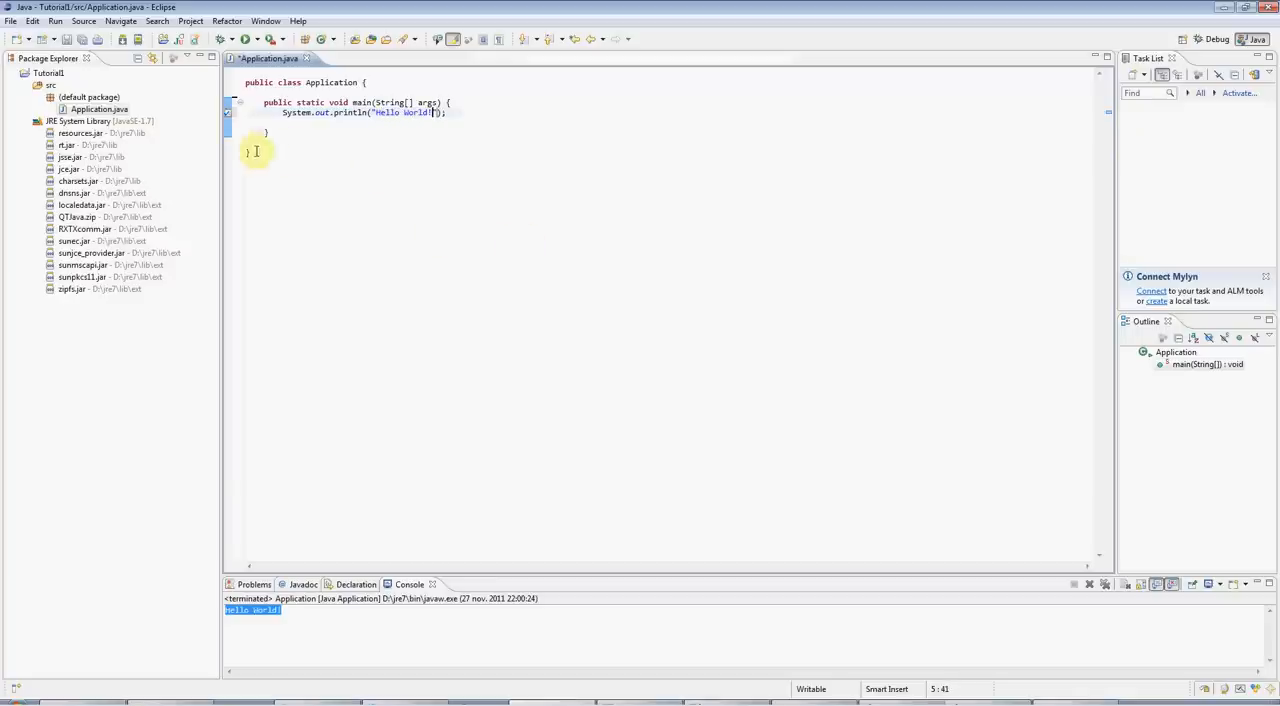
Remove the stray blank line inside the class and save Application.java
left_click(300, 122)
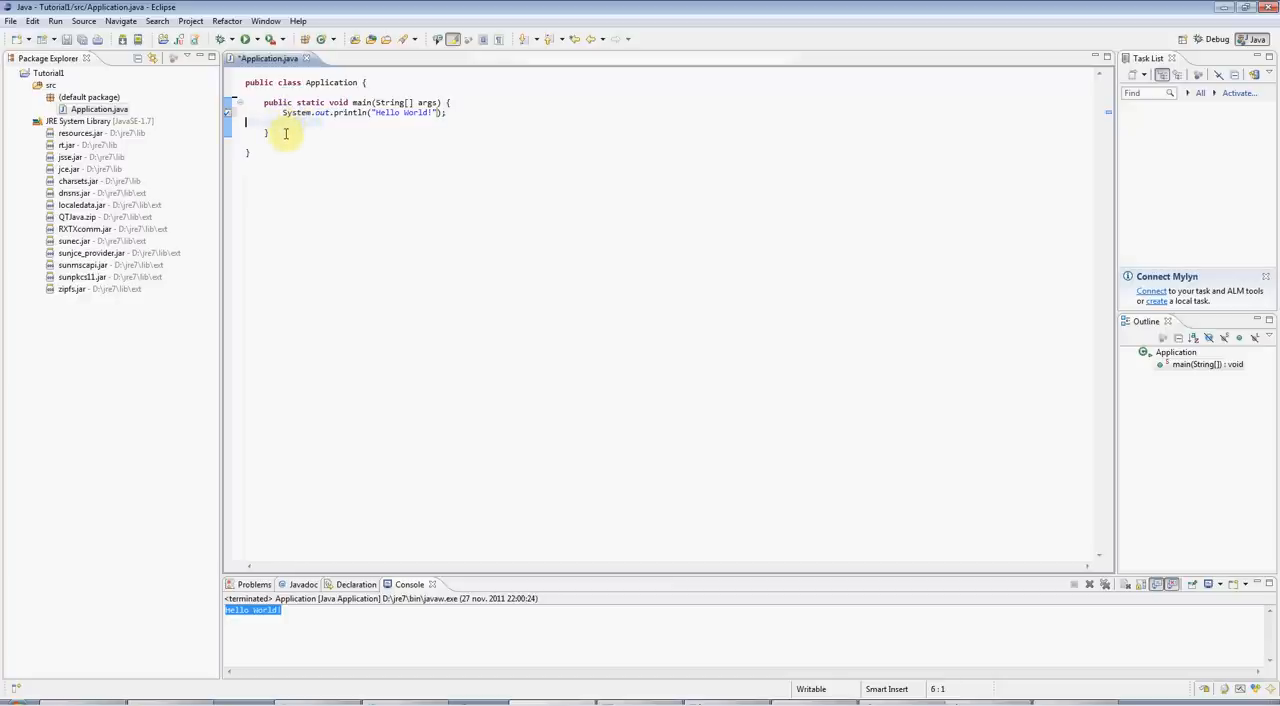
mouse_move(300, 168)
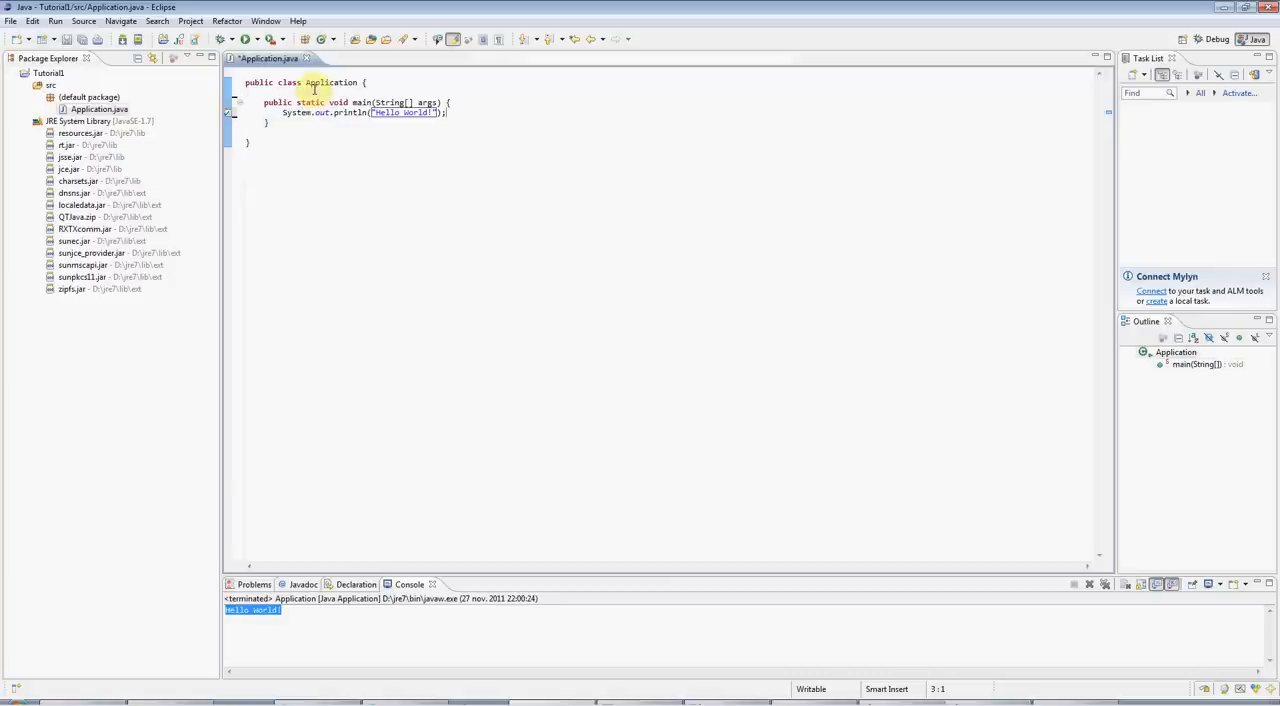
left_click(248, 150)
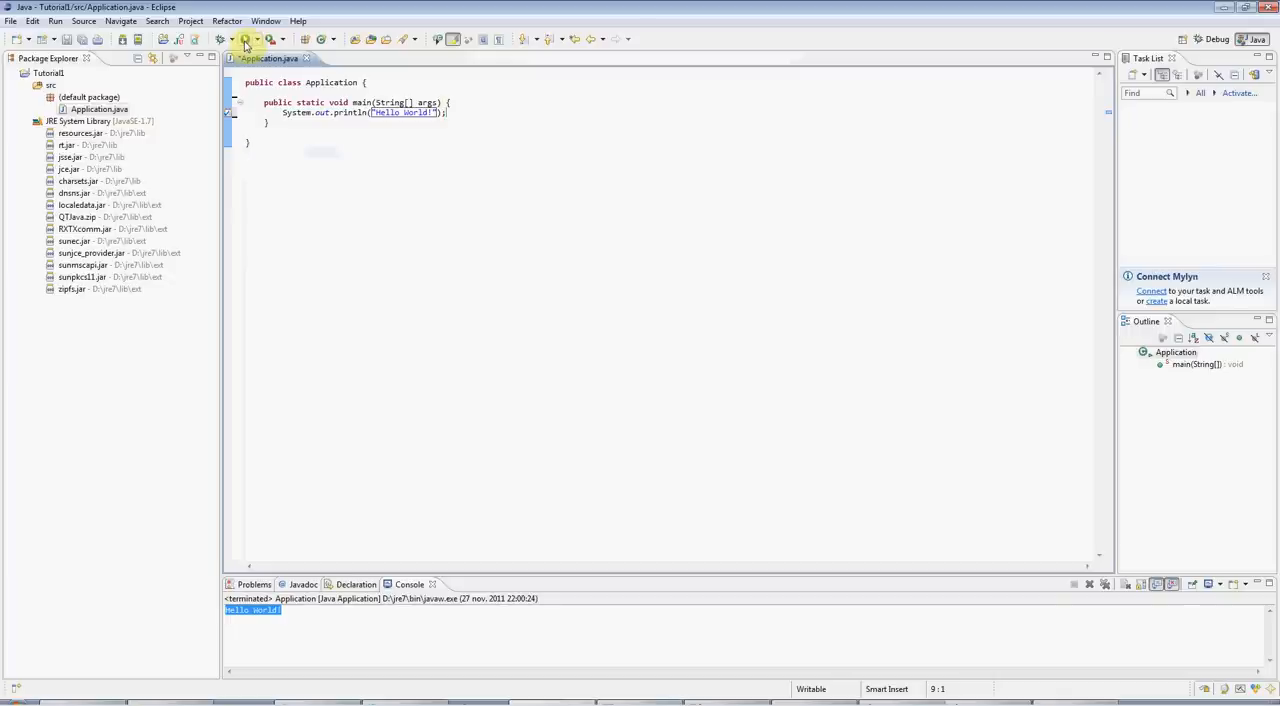
Run Application, highlight Hello world! in the Console, and return to the source
left_click(244, 40)
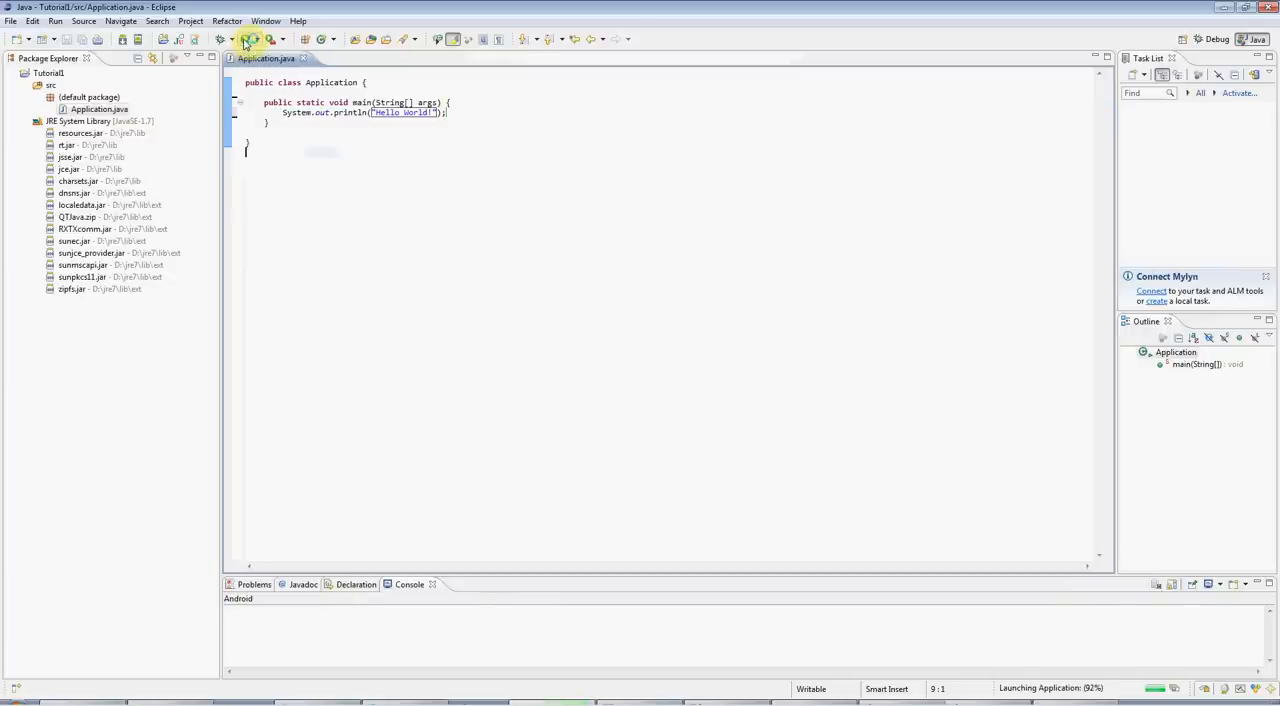
left_click(248, 40)
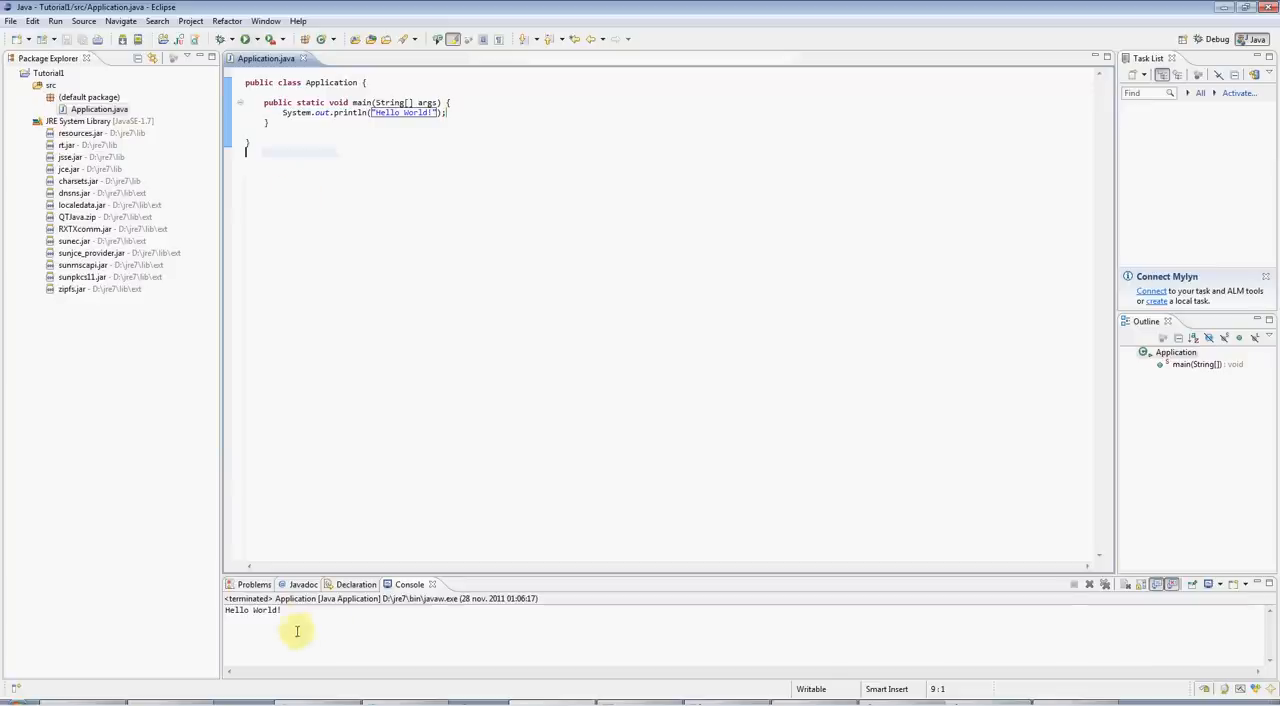
double_click(250, 610)
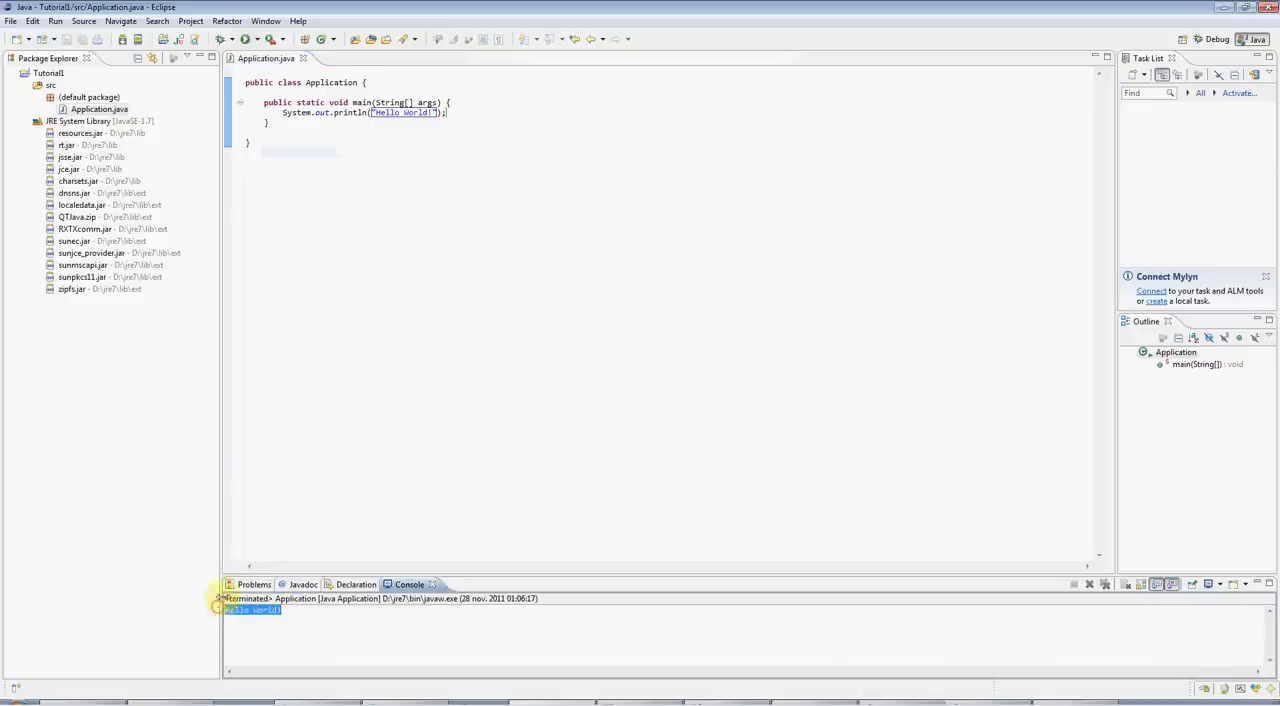
left_click(276, 132)
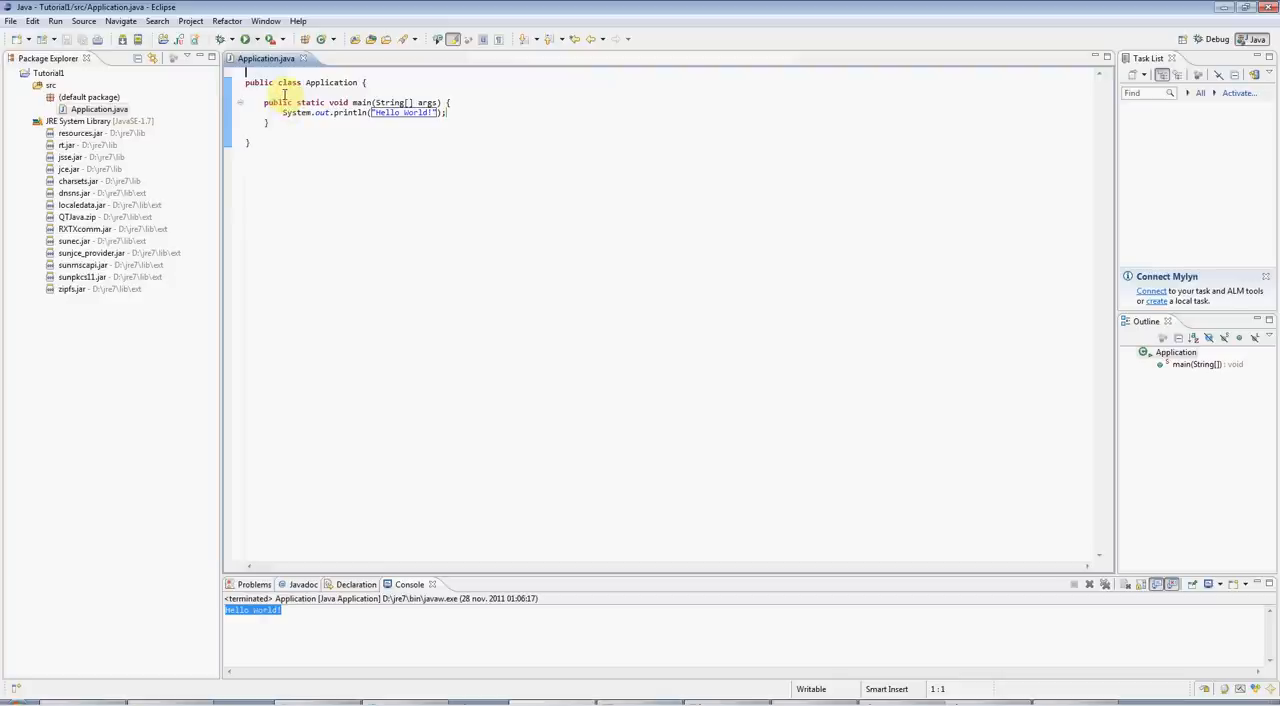
left_click(272, 124)
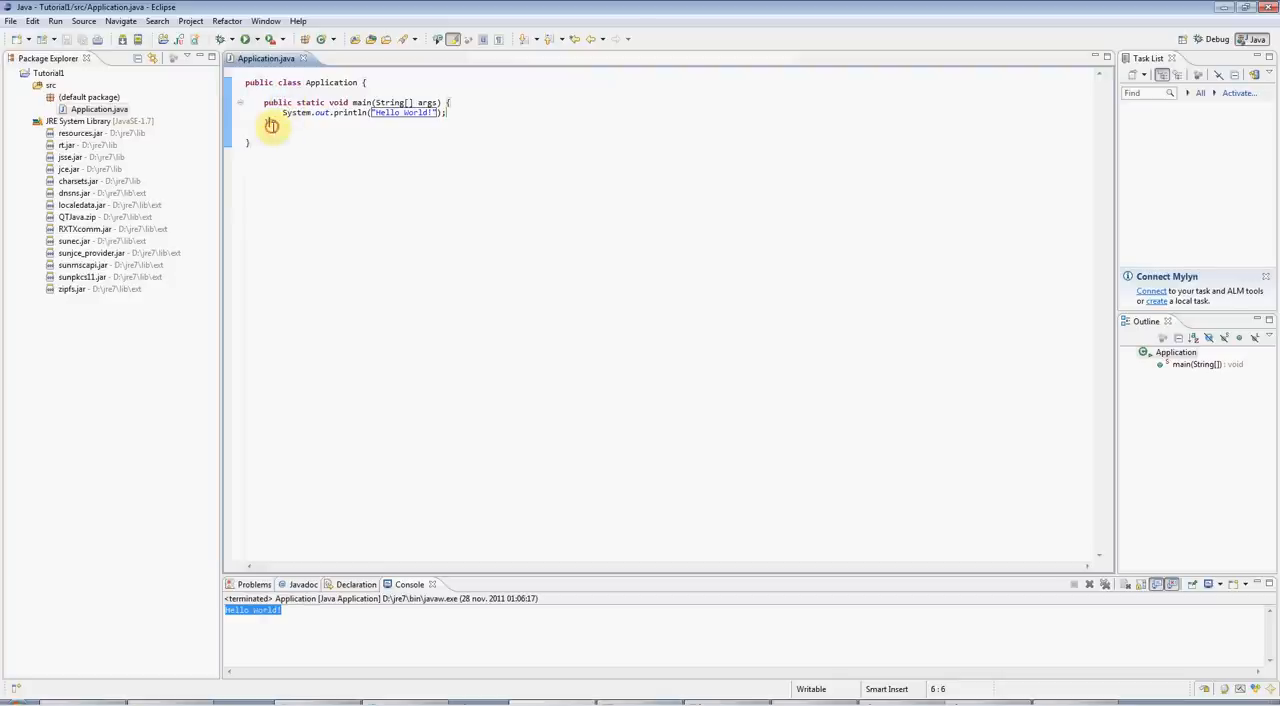
left_click(248, 82)
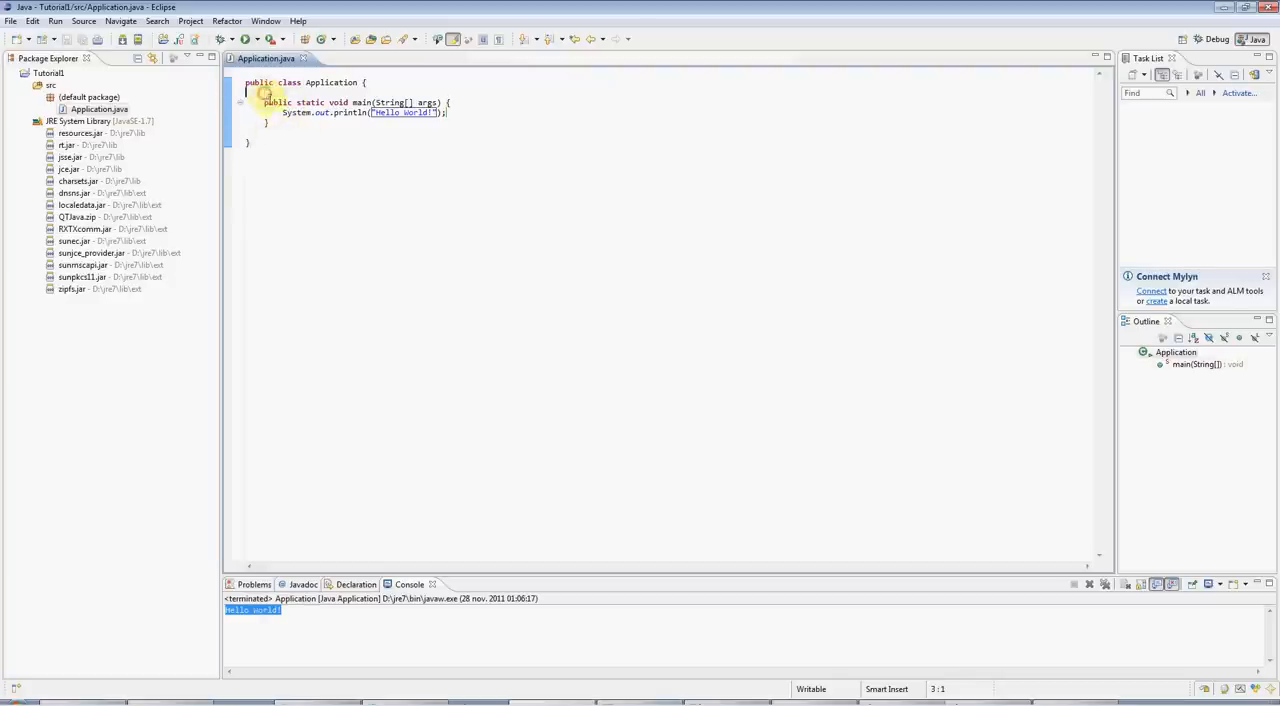
mouse_move(320, 140)
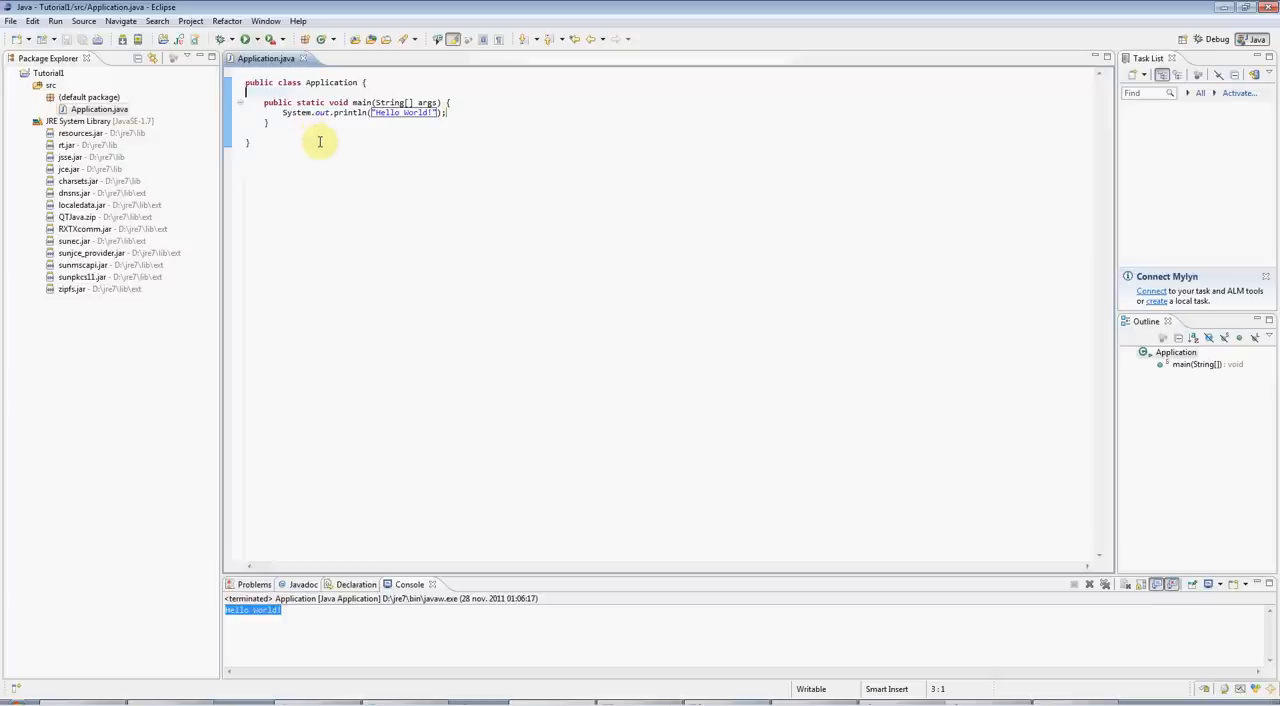